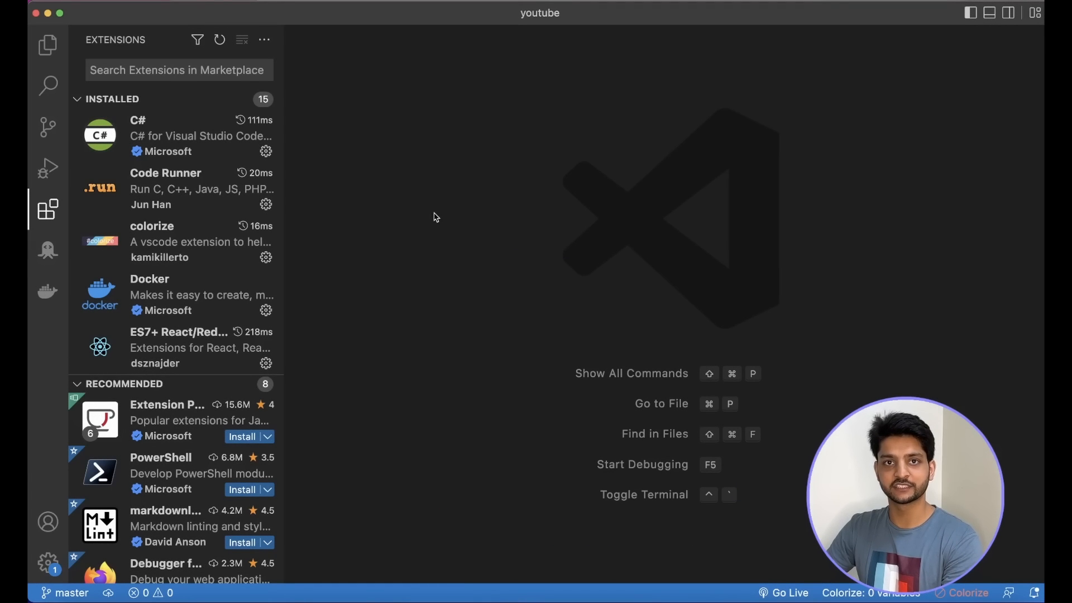
Search the marketplace for 'rapidapi client' and open the RapidAPI Client extension page.
click(178, 70)
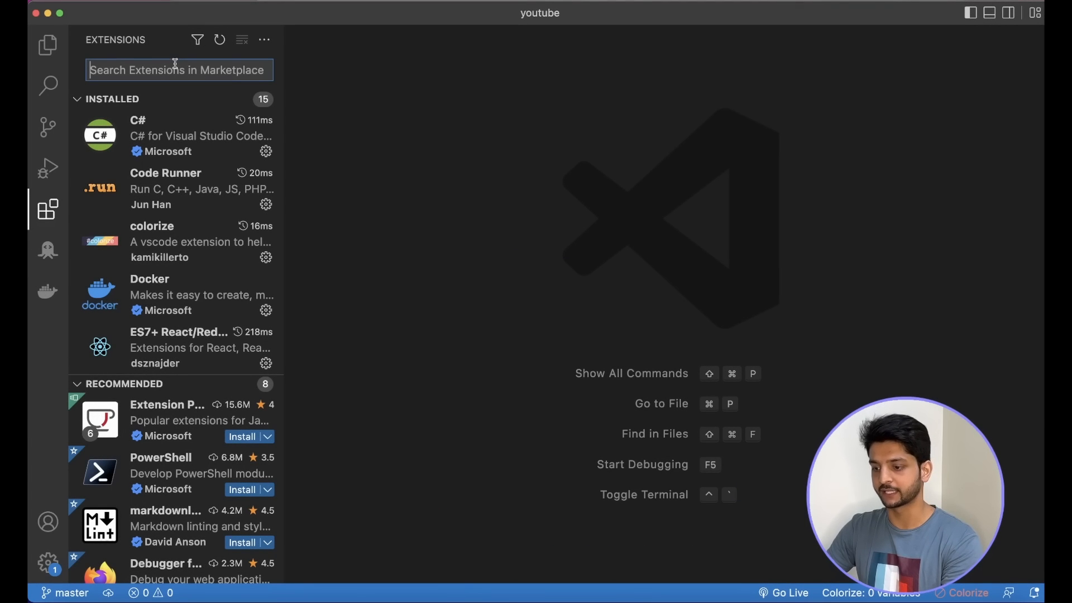
text(rapidapi client)
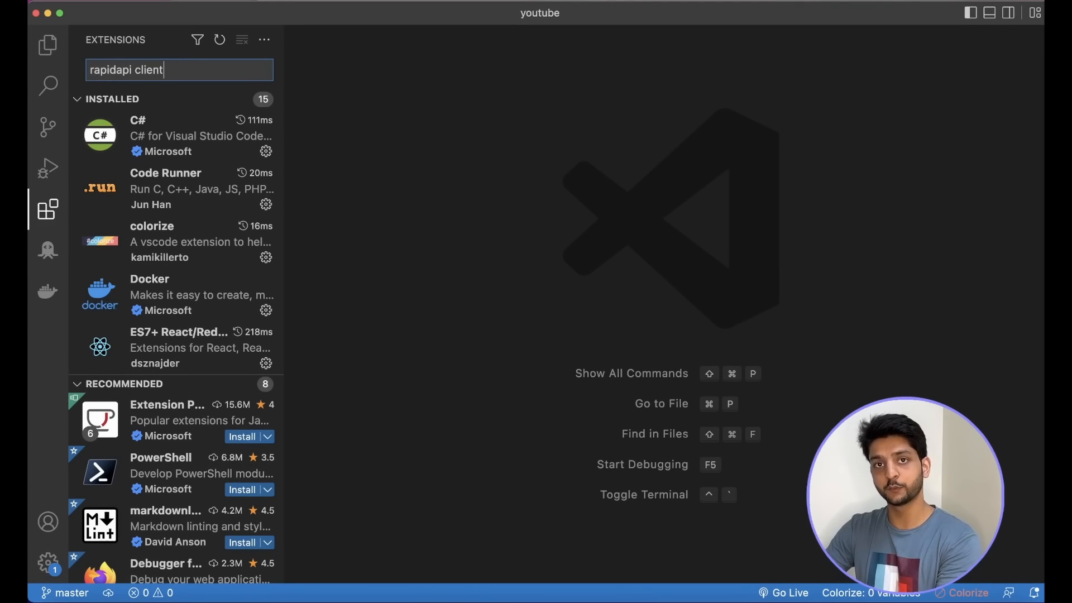
click(173, 115)
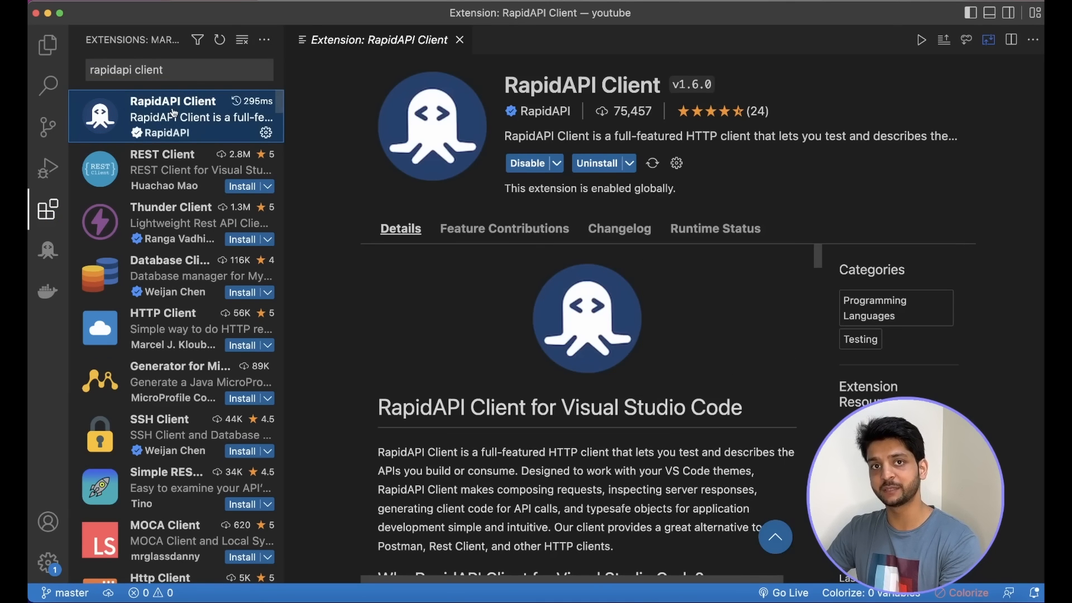
mouse_move(173, 115)
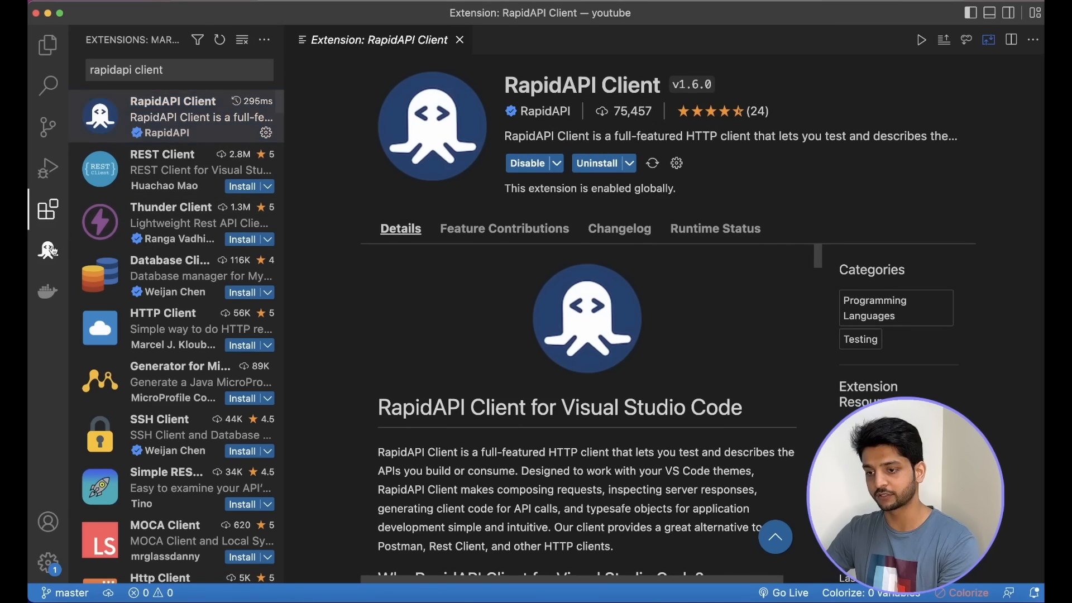
Open the Create Todo POST request in RapidAPI Client and review its headers and JSON body.
click(47, 249)
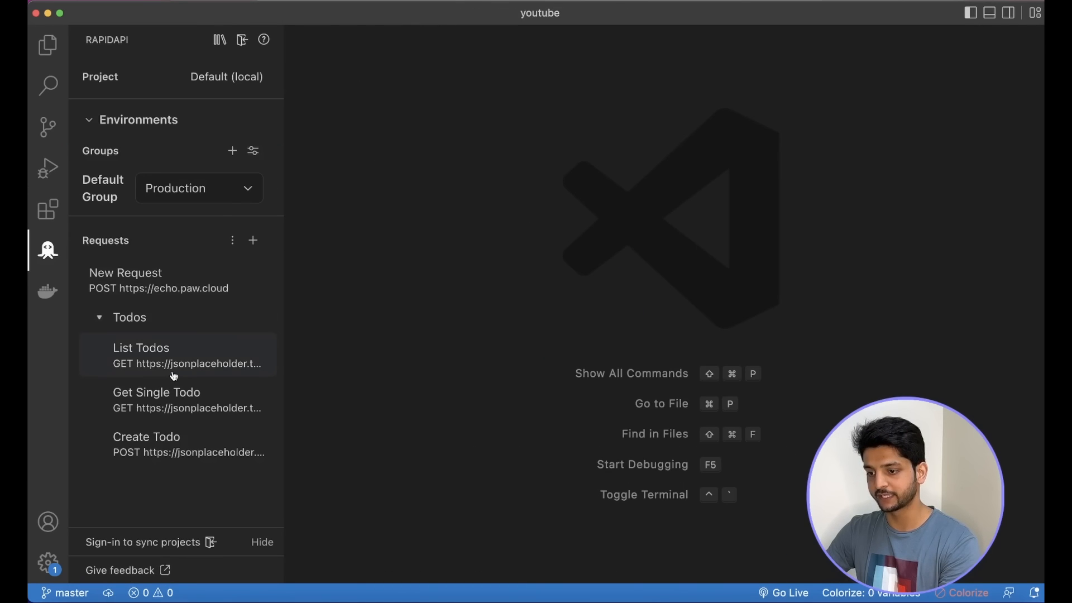
click(146, 437)
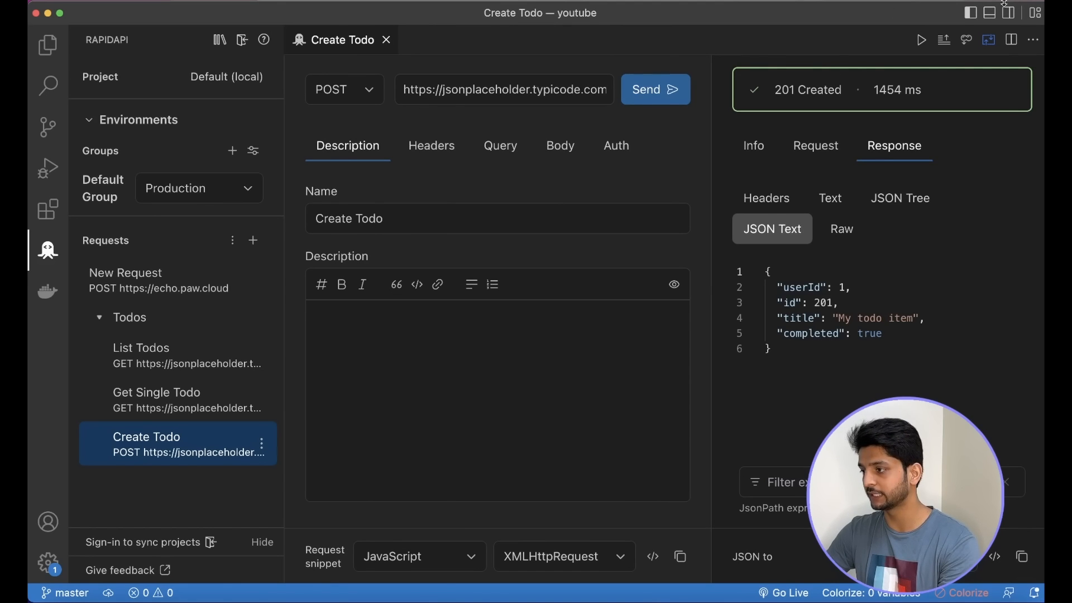
mouse_move(971, 12)
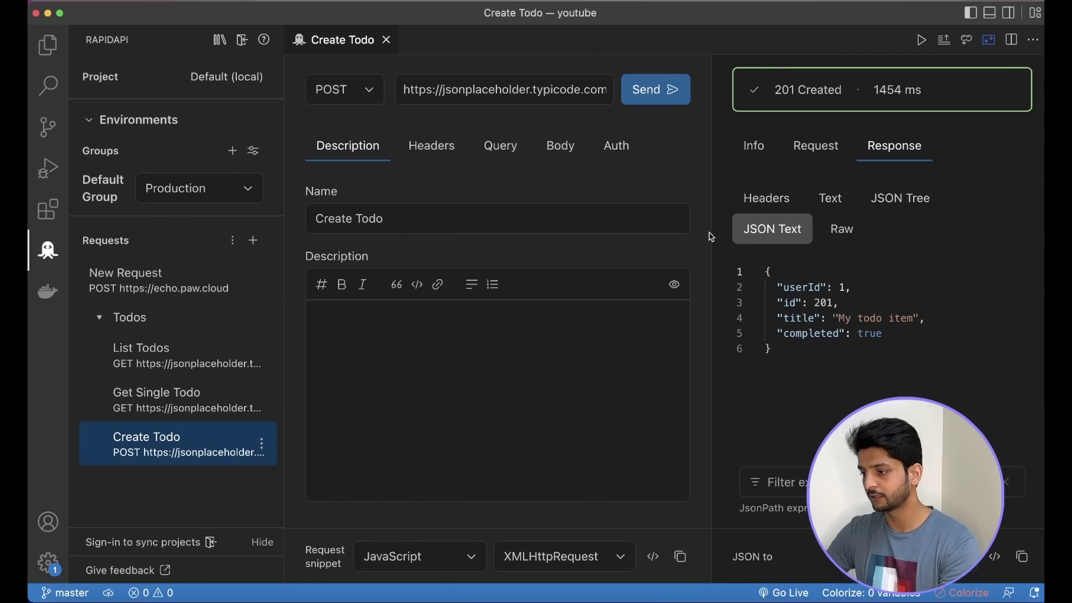
click(345, 89)
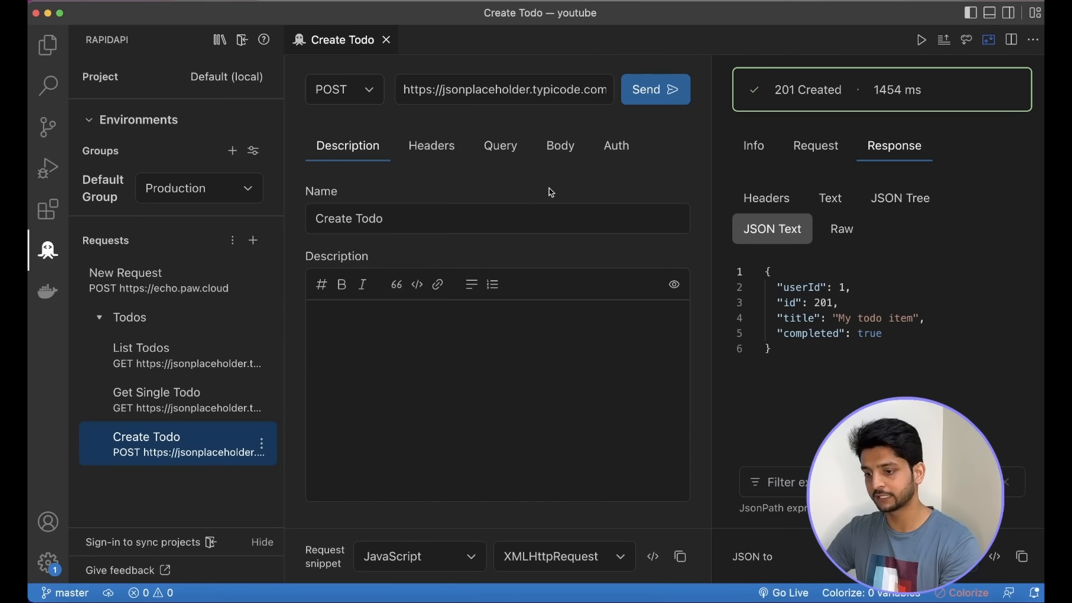
click(430, 146)
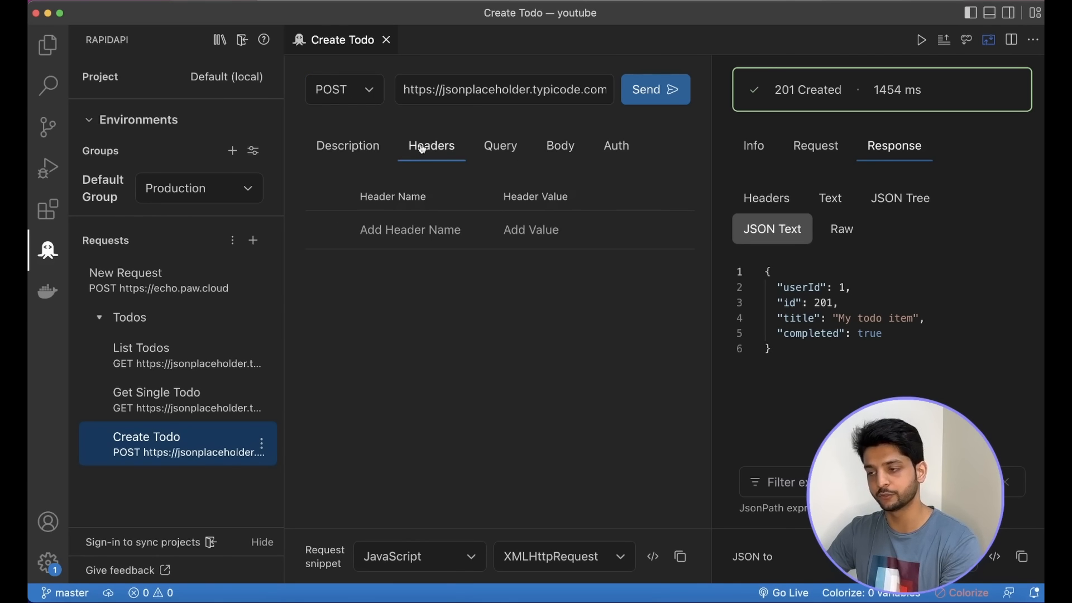
click(655, 90)
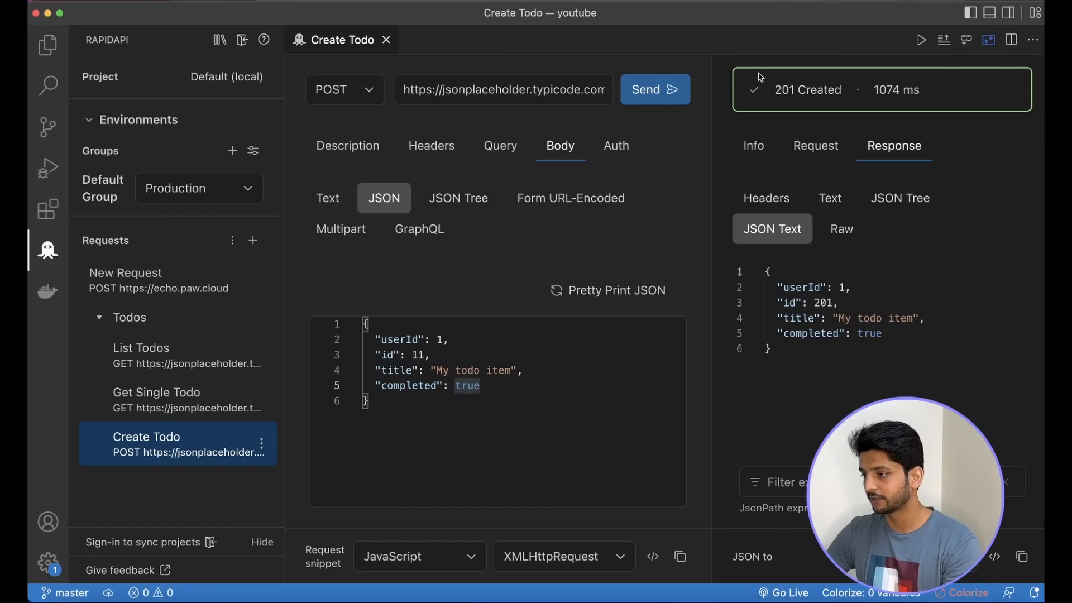
click(99, 317)
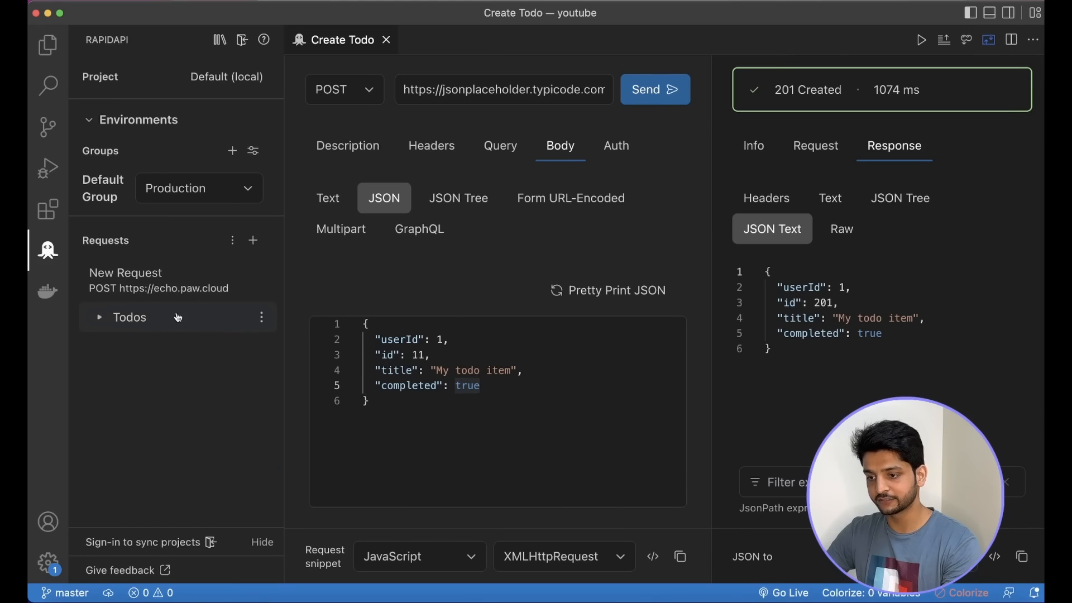
Set the Create Todo request snippet to C# using HttpClient.
click(99, 317)
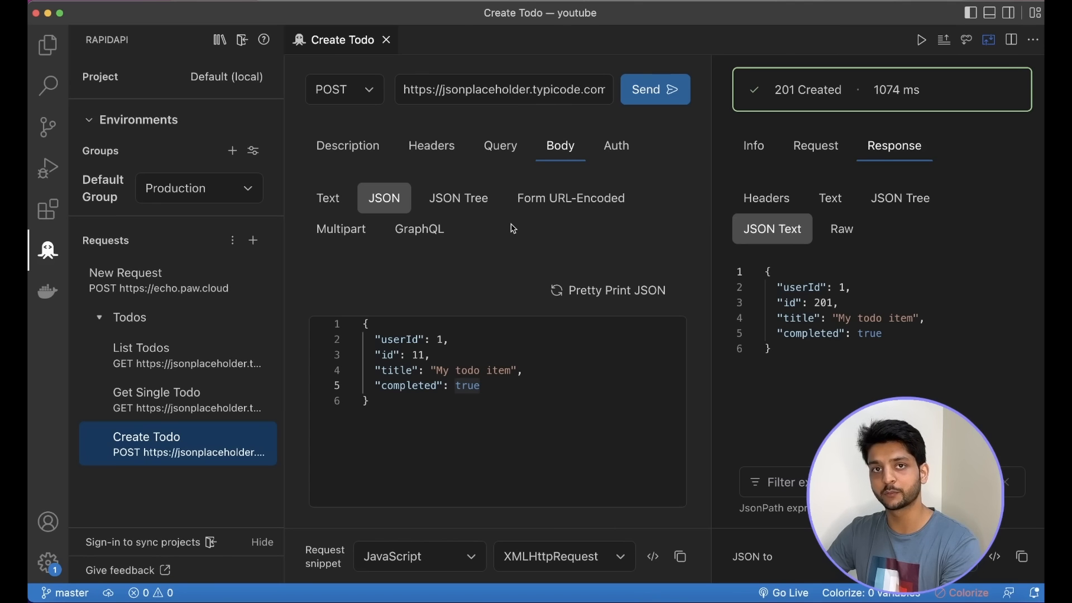
click(420, 556)
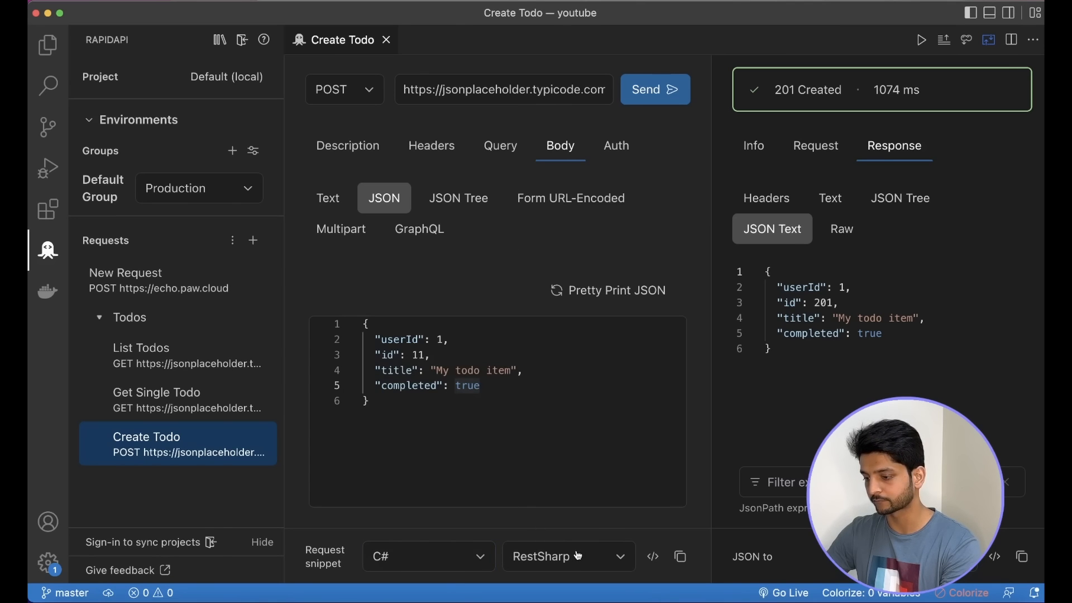
click(569, 556)
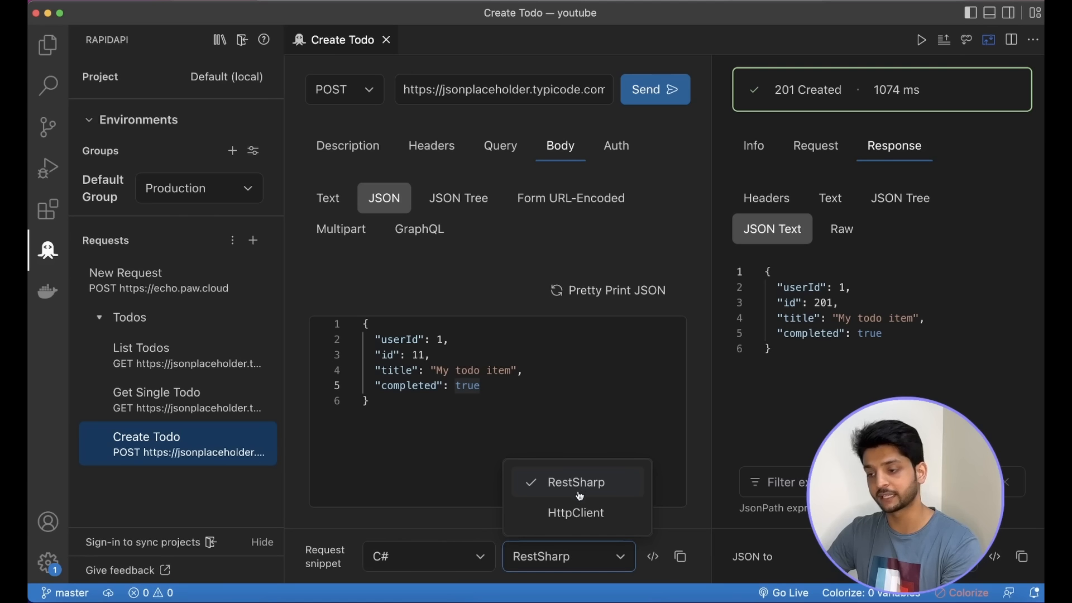
click(575, 512)
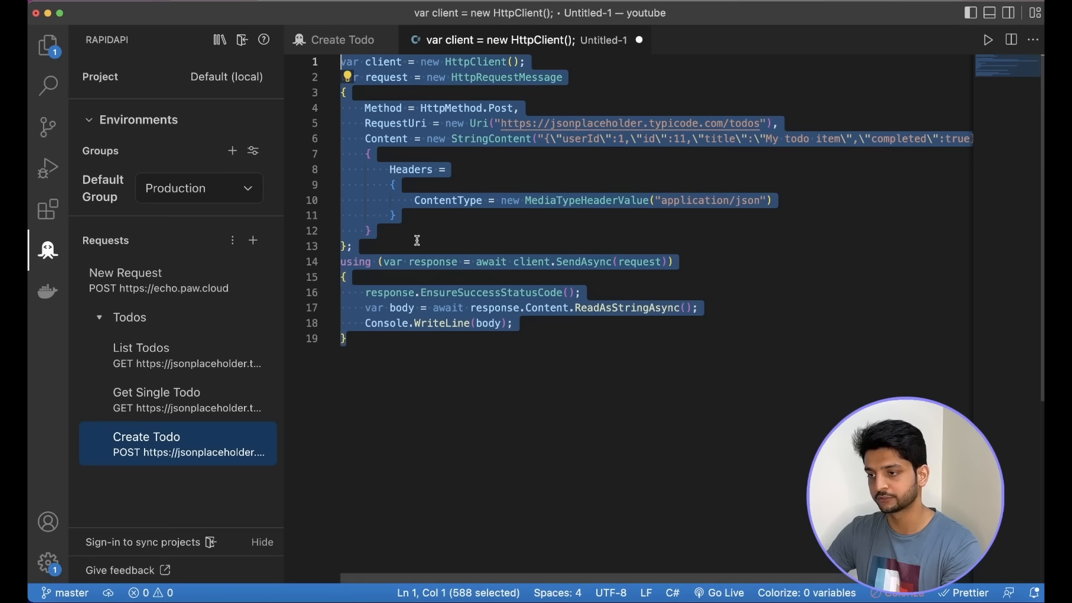
Open the C# snippet in an editor and convert the response JSON to a TypeScript interface.
click(339, 40)
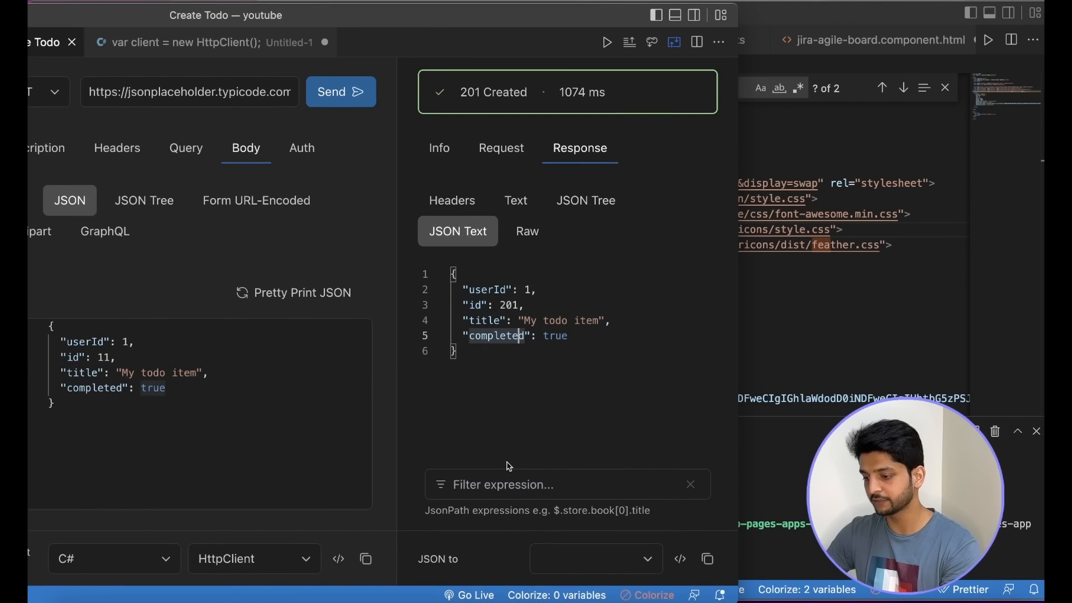
click(595, 559)
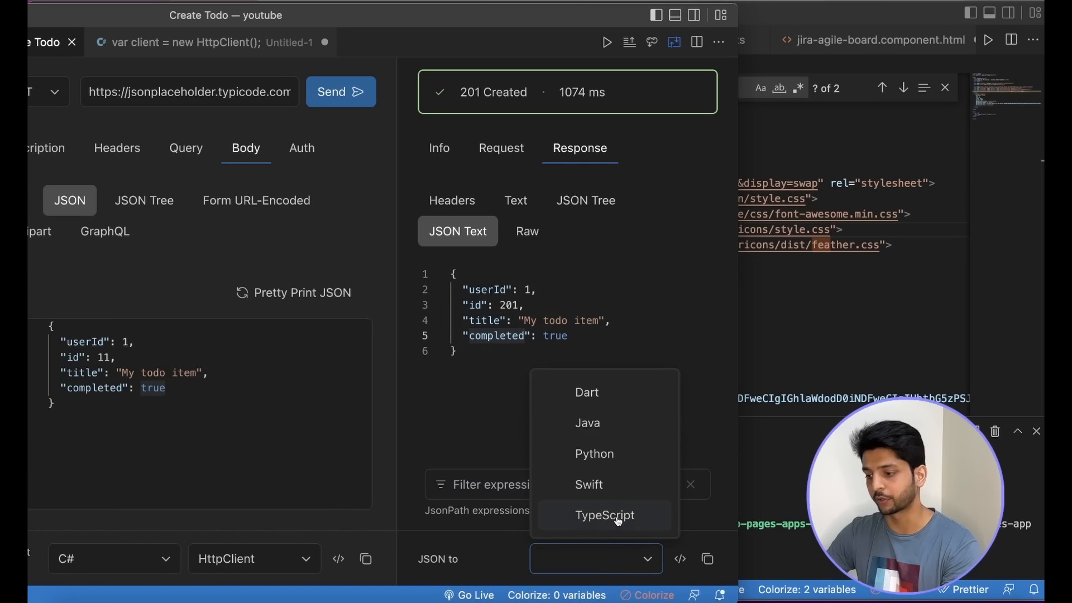
click(605, 514)
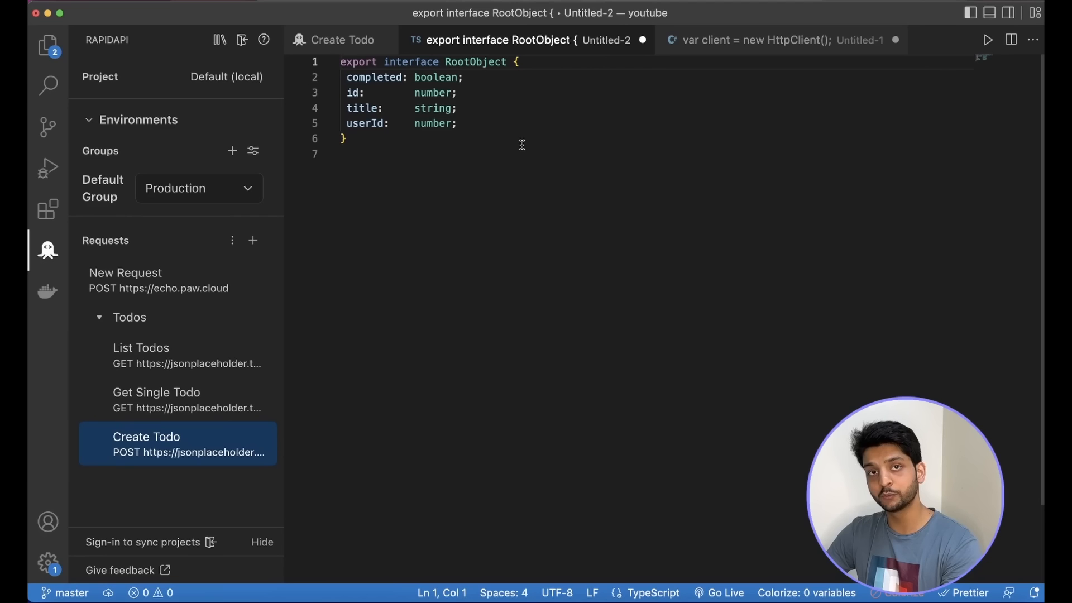
mouse_move(625, 111)
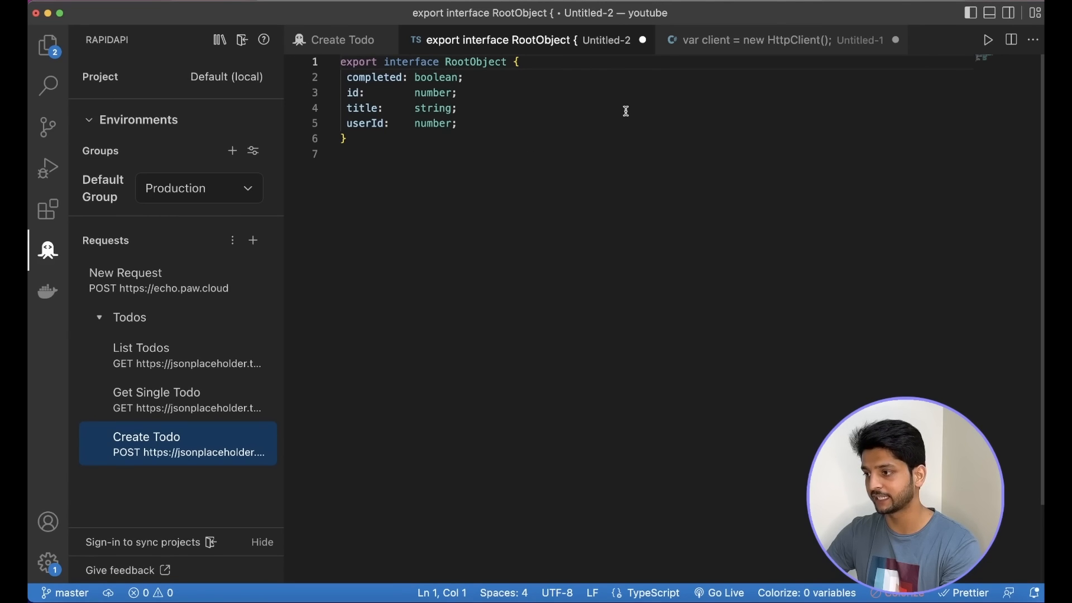
Create a RapidAPI request from index.html's fetch call and send it, getting 200 OK.
click(45, 51)
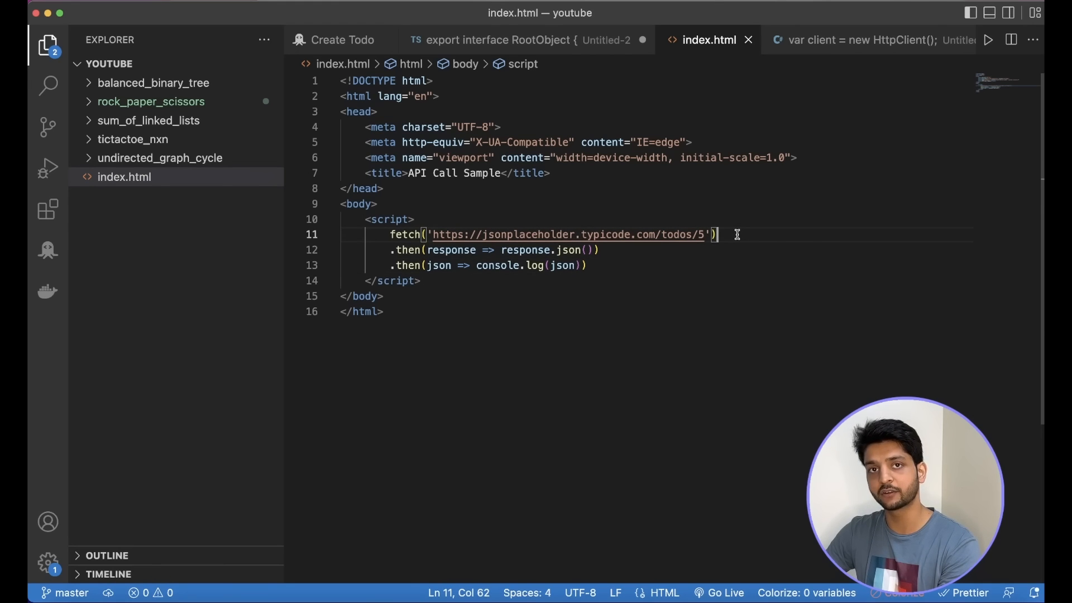
right_click(714, 235)
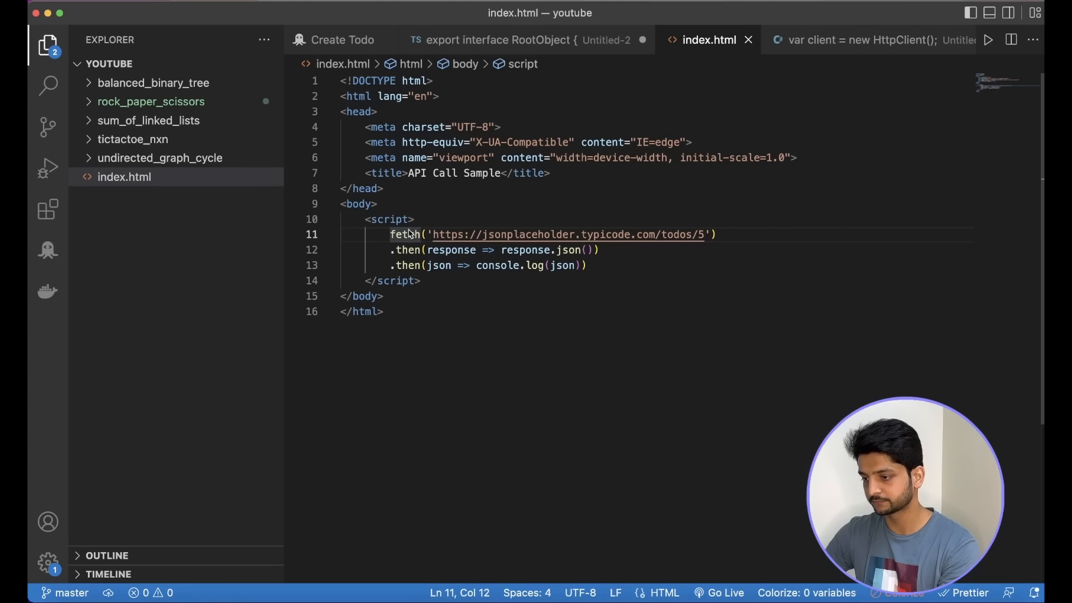
right_click(409, 234)
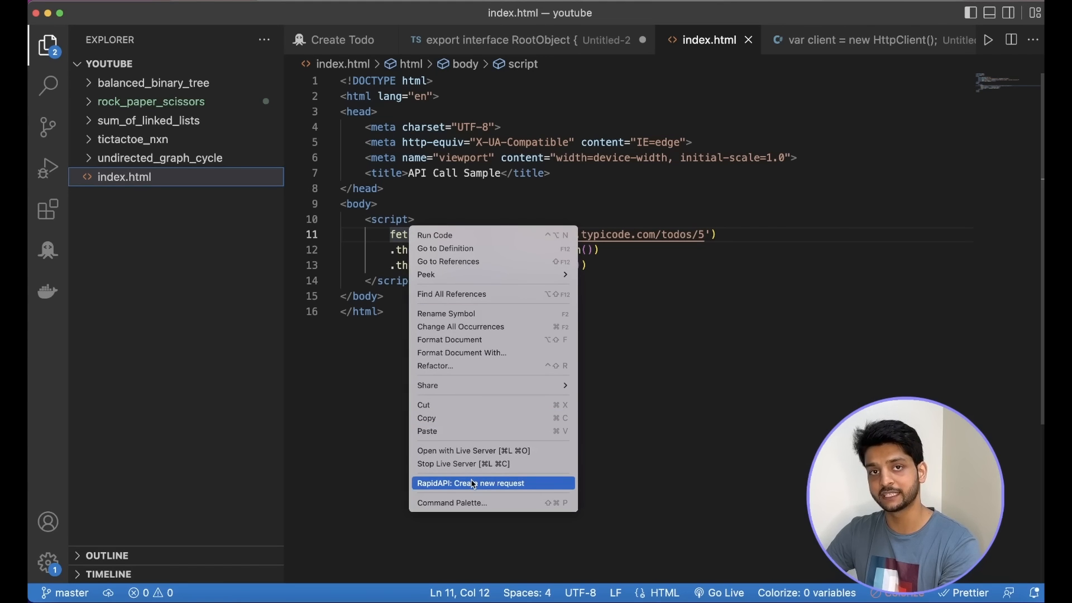
click(470, 483)
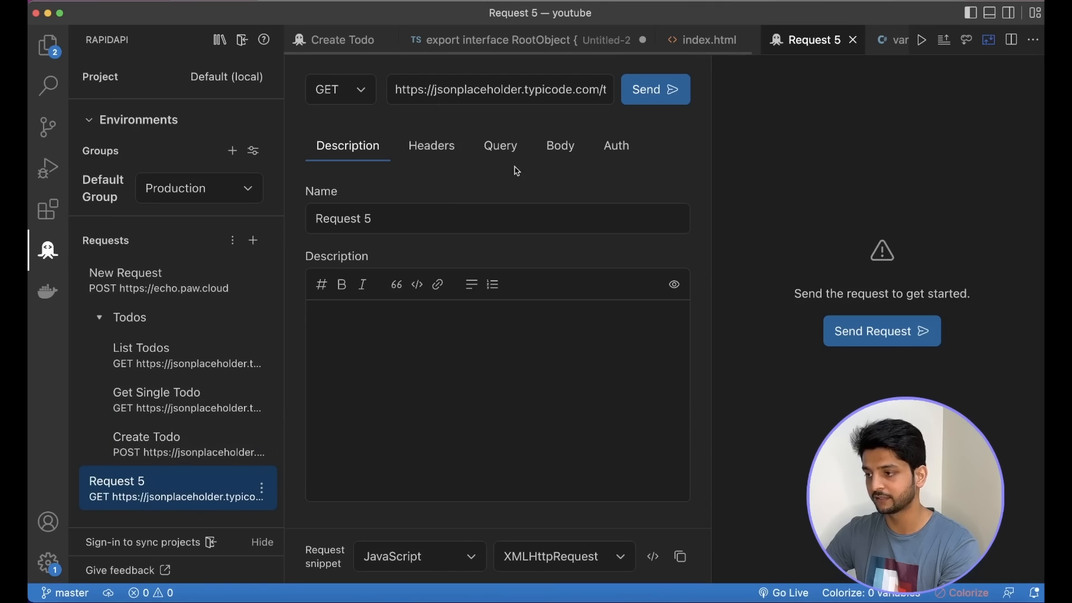
click(656, 89)
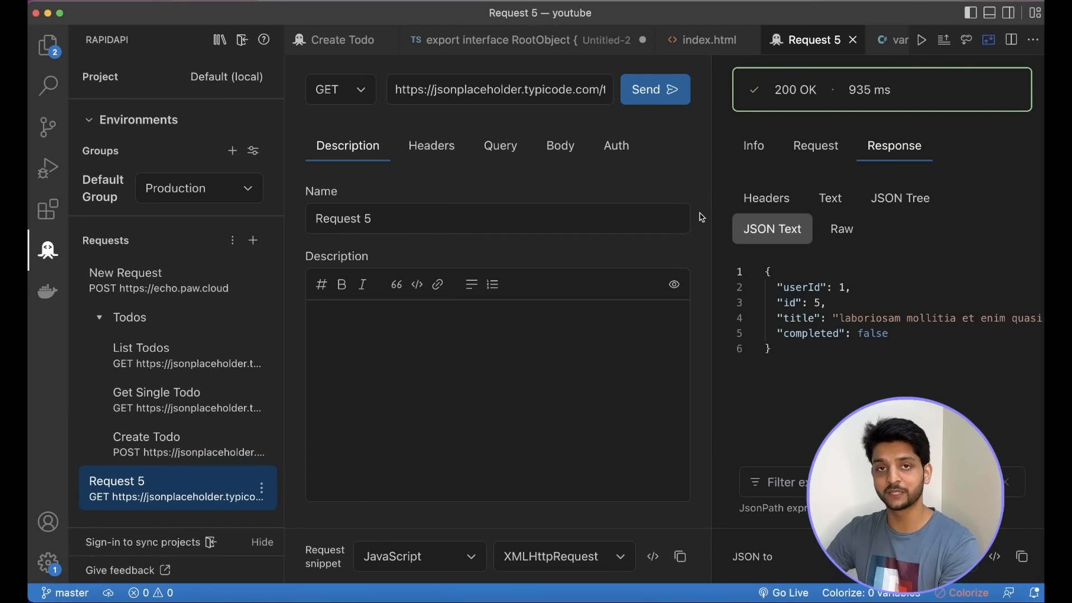
mouse_move(664, 187)
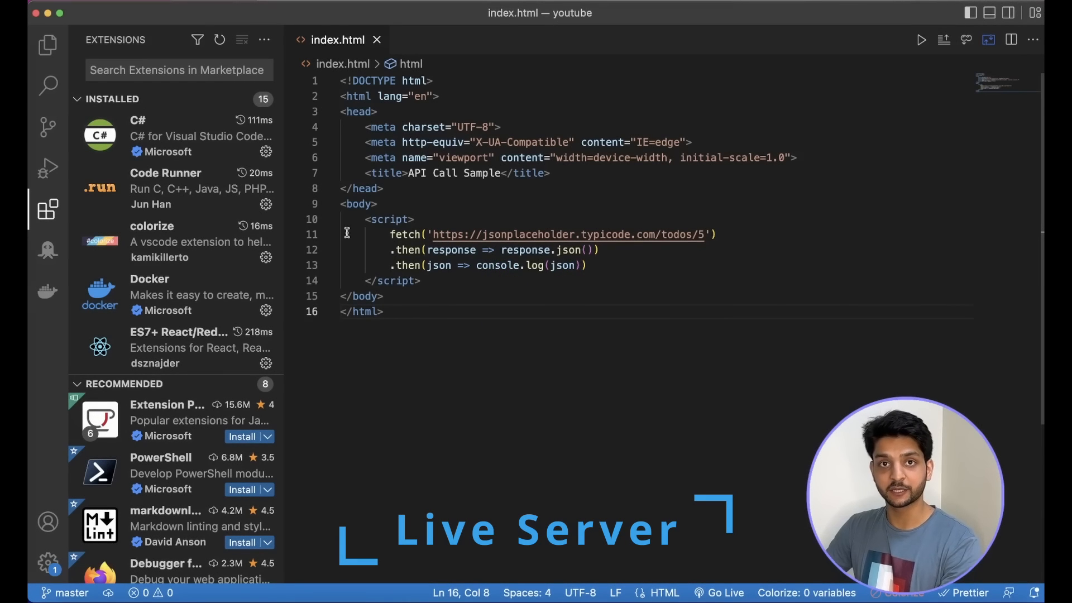
text(live server)
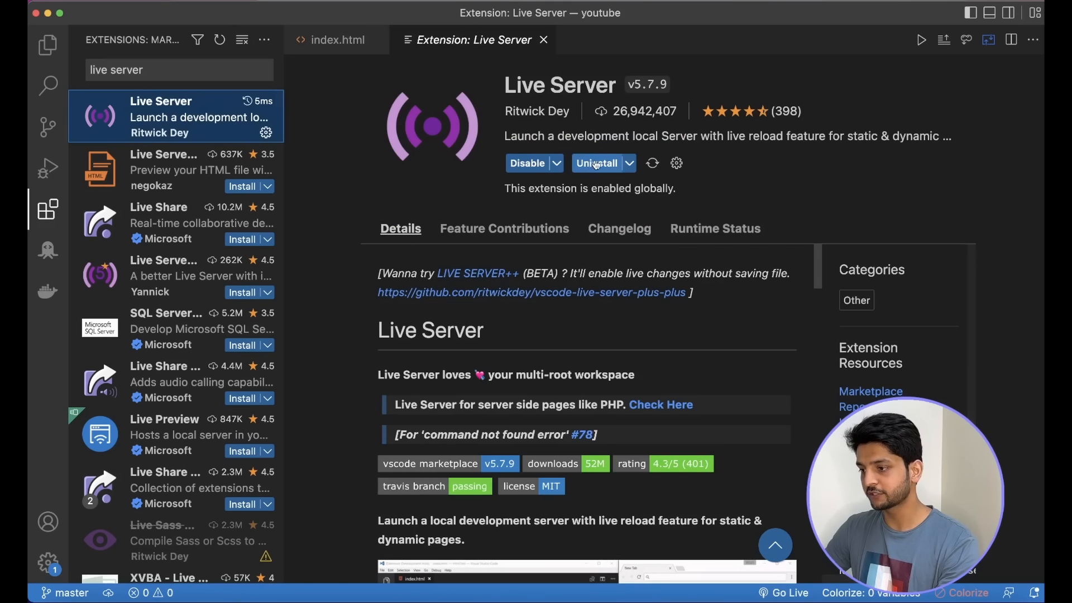
click(336, 40)
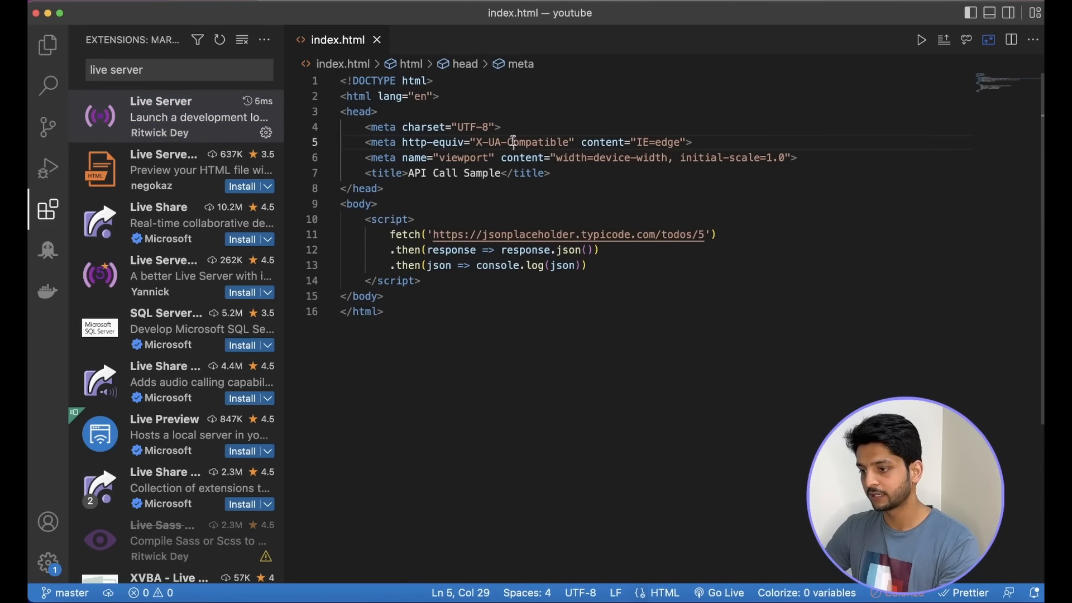
click(47, 42)
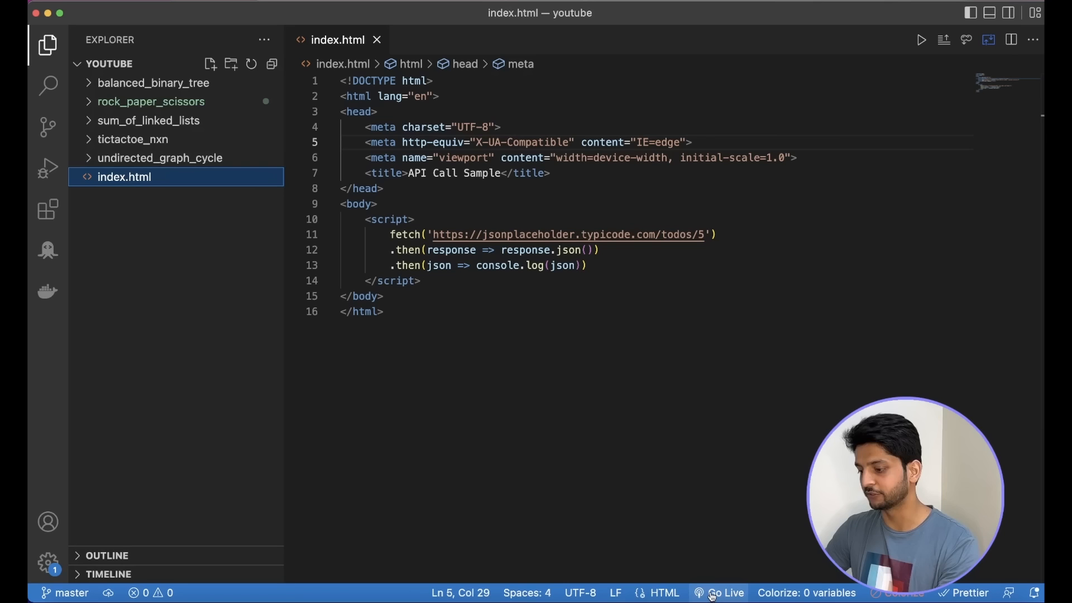
Start Live Server on index.html and add an <h1>Live Server</h1> heading inside the body.
click(723, 592)
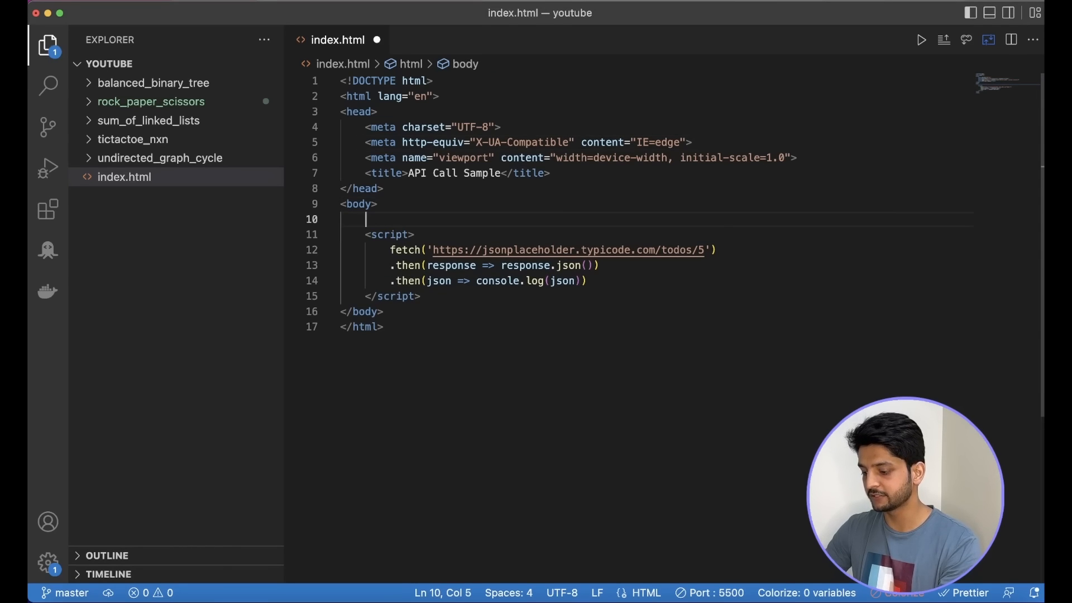
text(<h1></h1>)
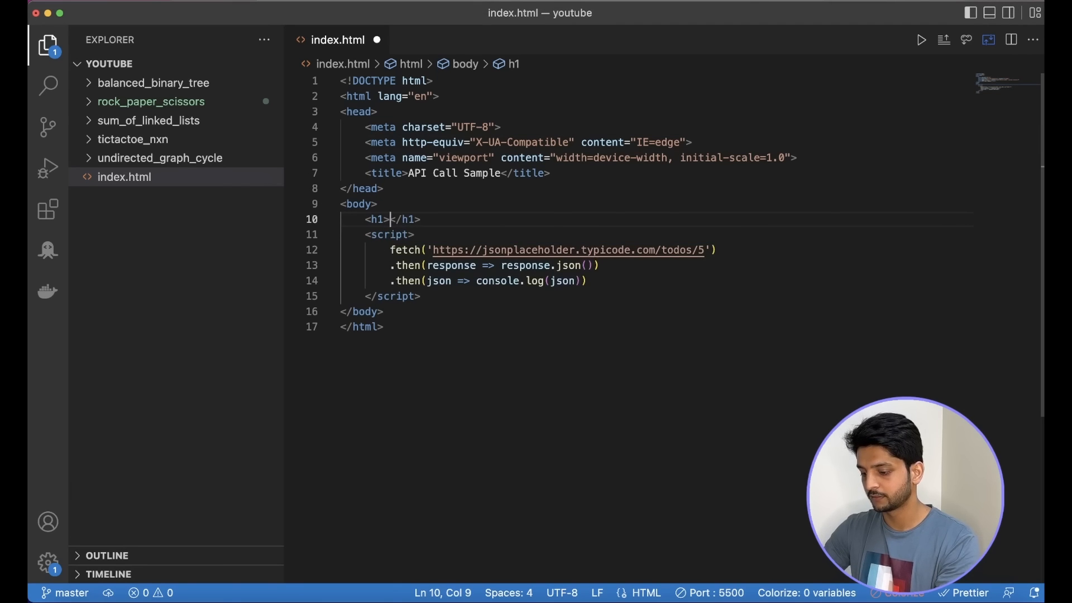
text(Live)
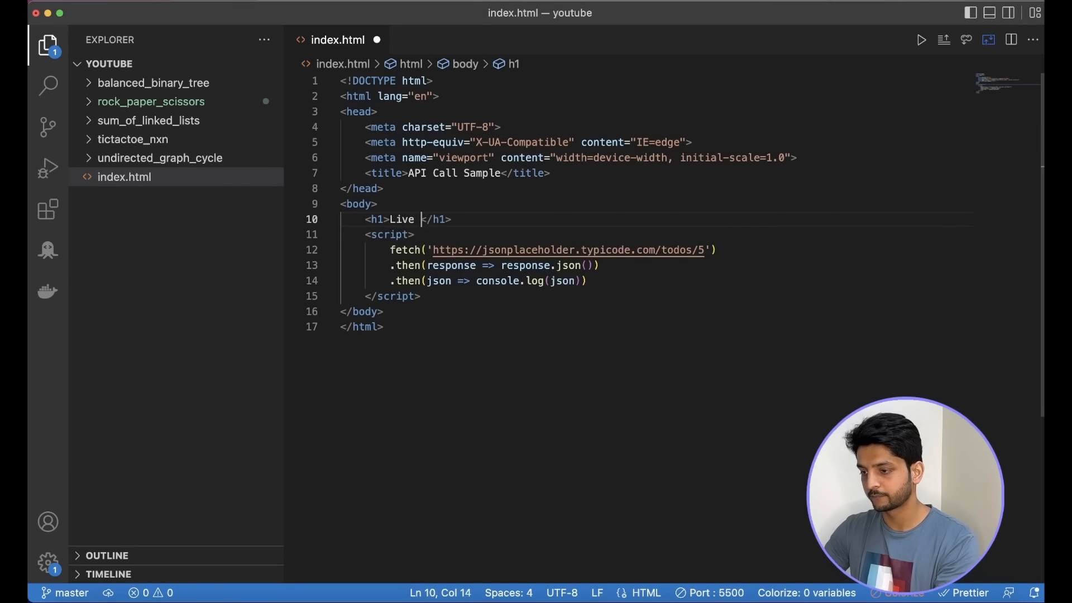
text(Server)
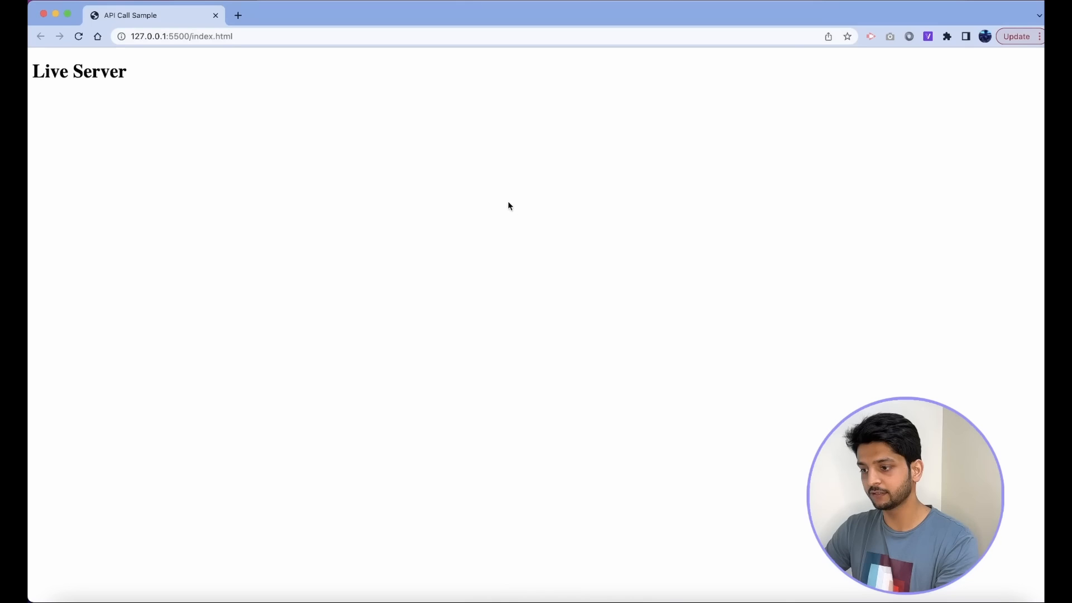
mouse_move(207, 117)
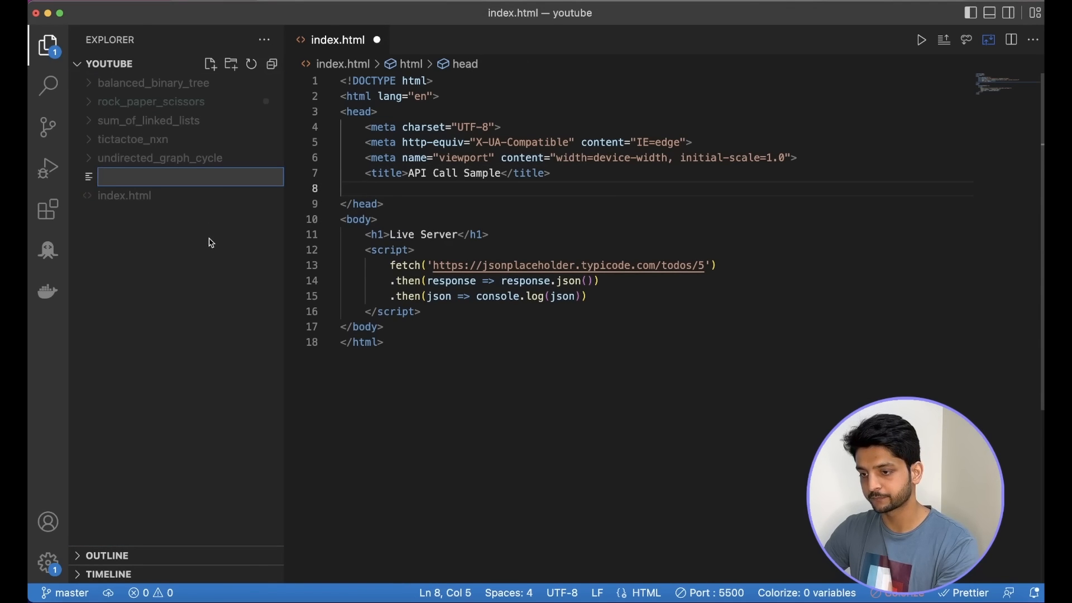
Create a new style.css file and begin an h1 rule.
text(style.c)
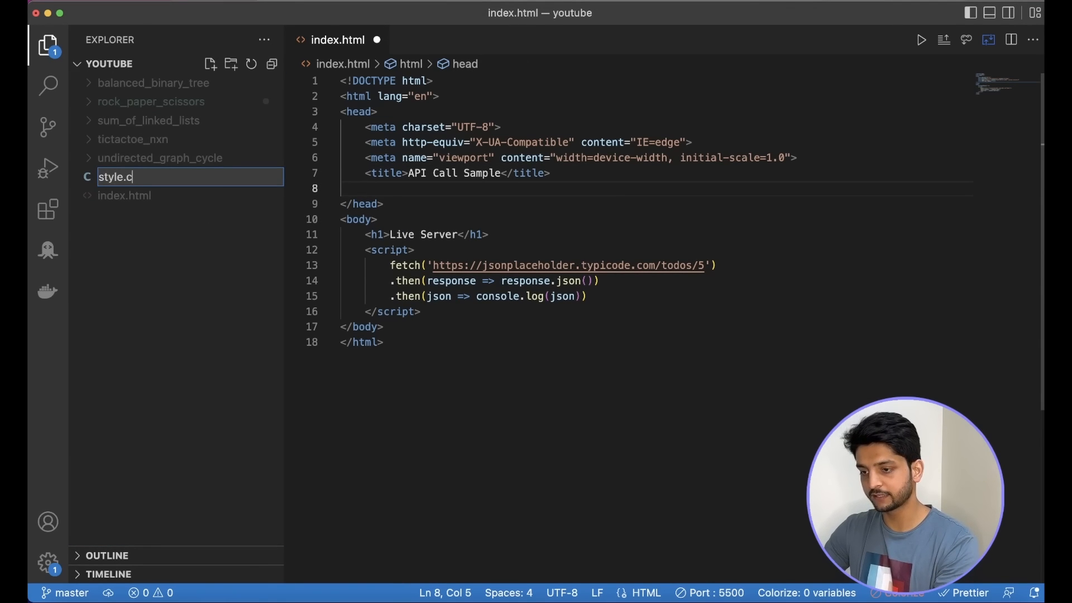
key(Enter)
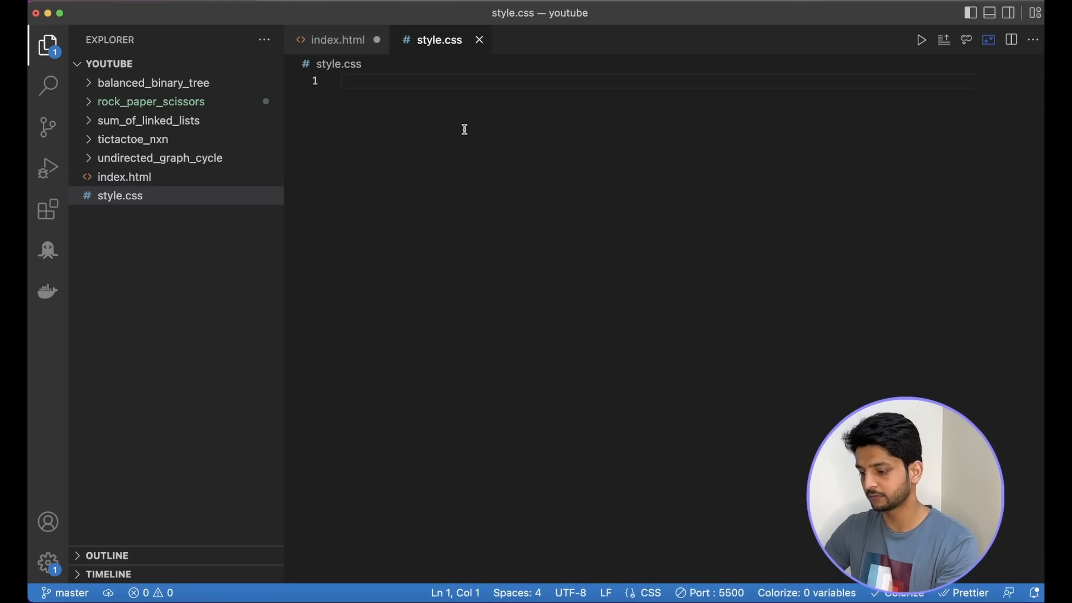
text(h1 {)
text(color: blue;)
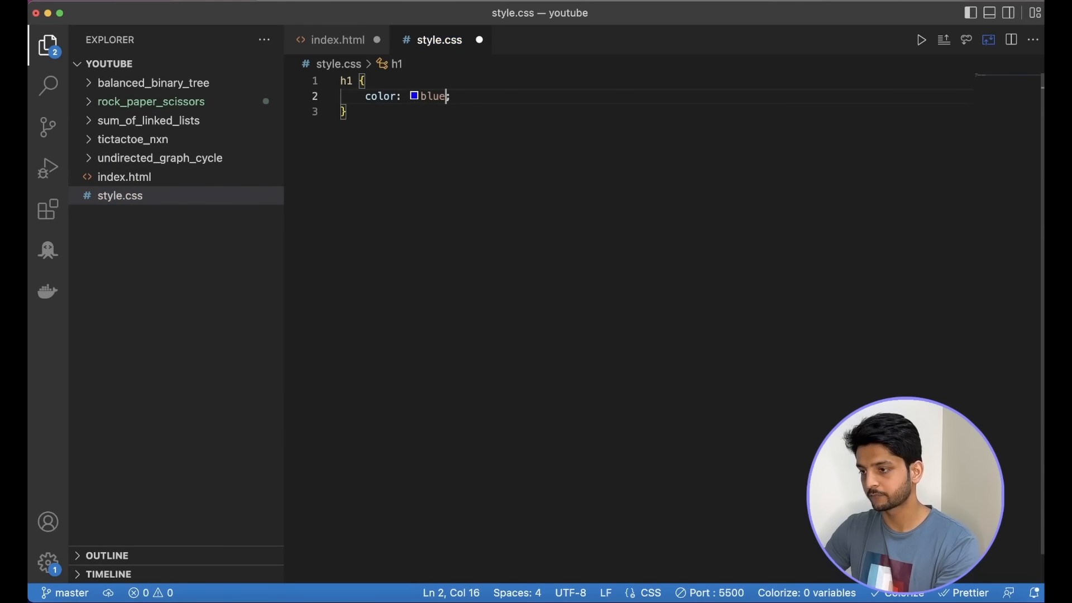
Link style.css in index.html's head and make the h1 color green.
click(336, 39)
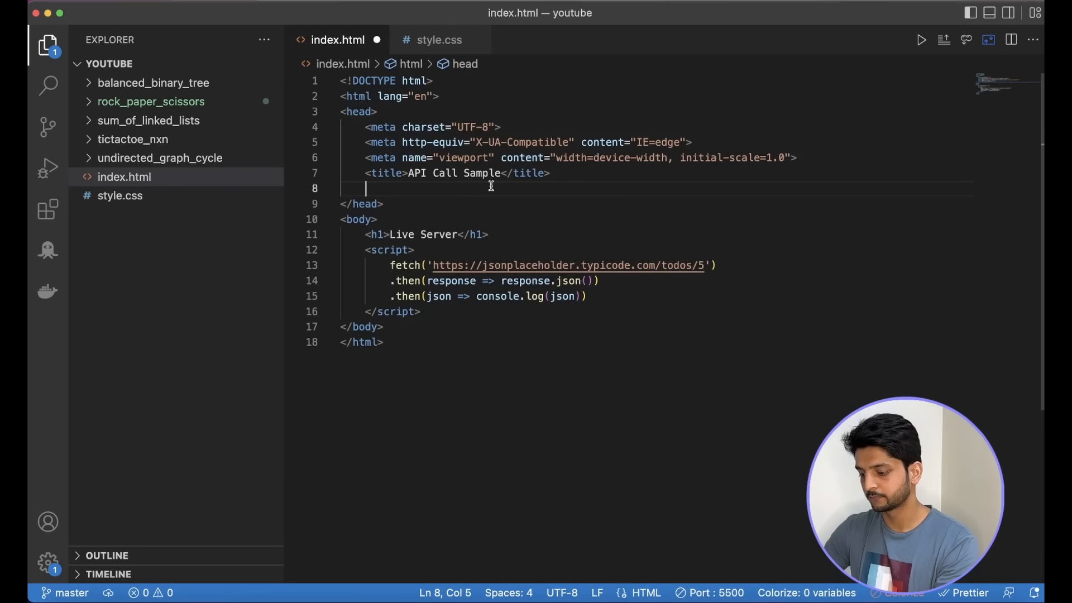
text(s)
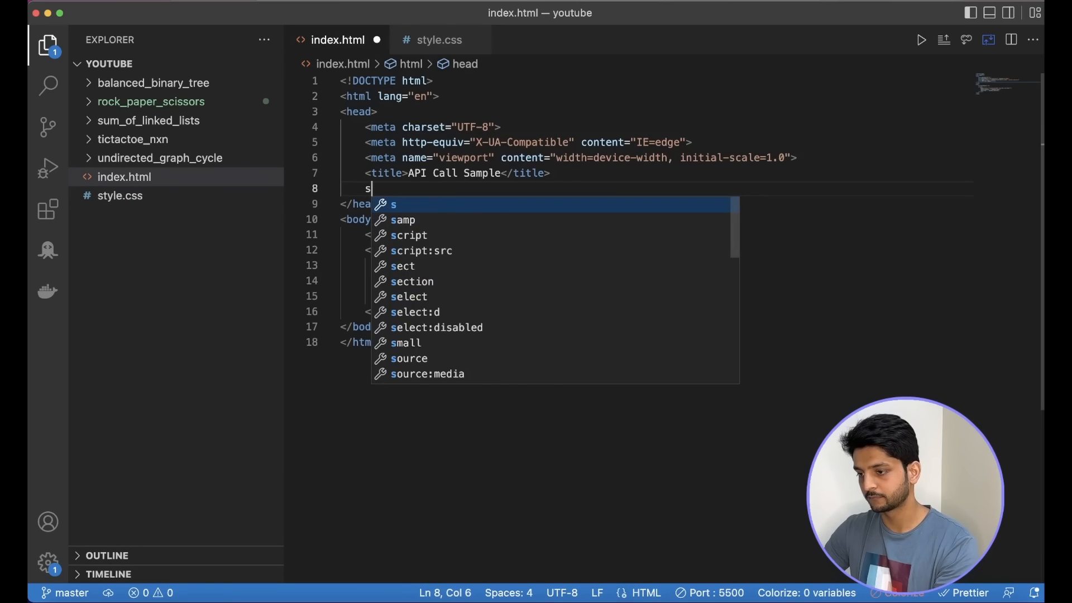
text(link)
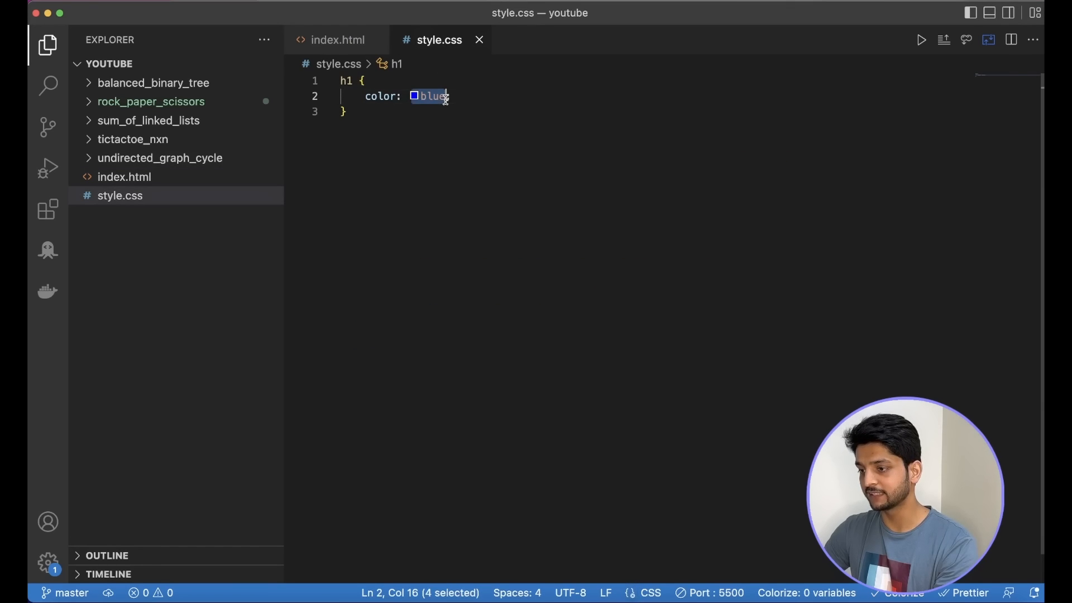
text(green)
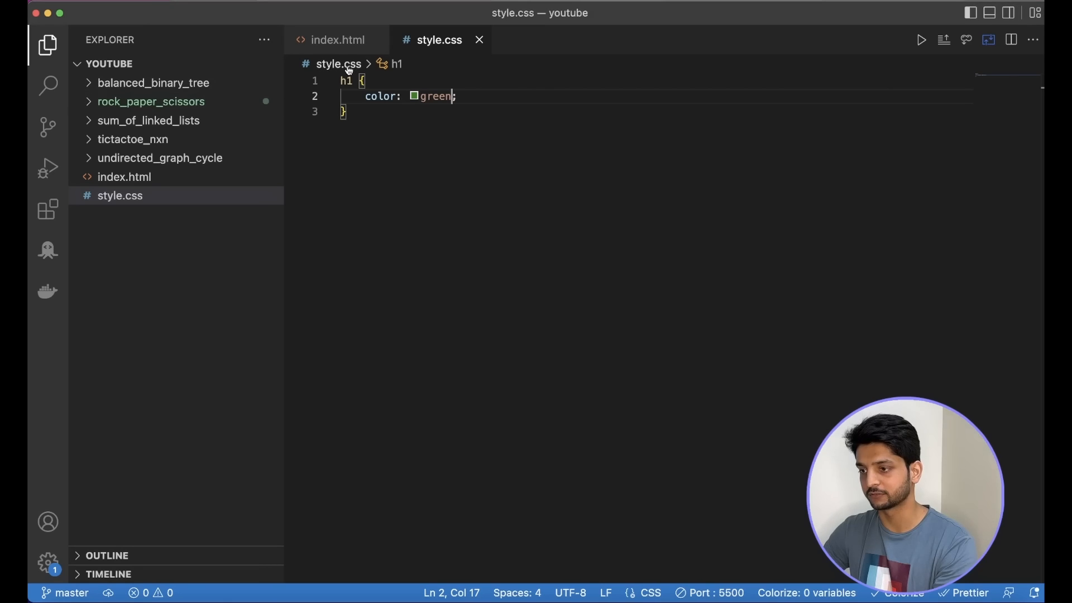
Change the index.html heading text to 'Live Server Update'.
click(336, 40)
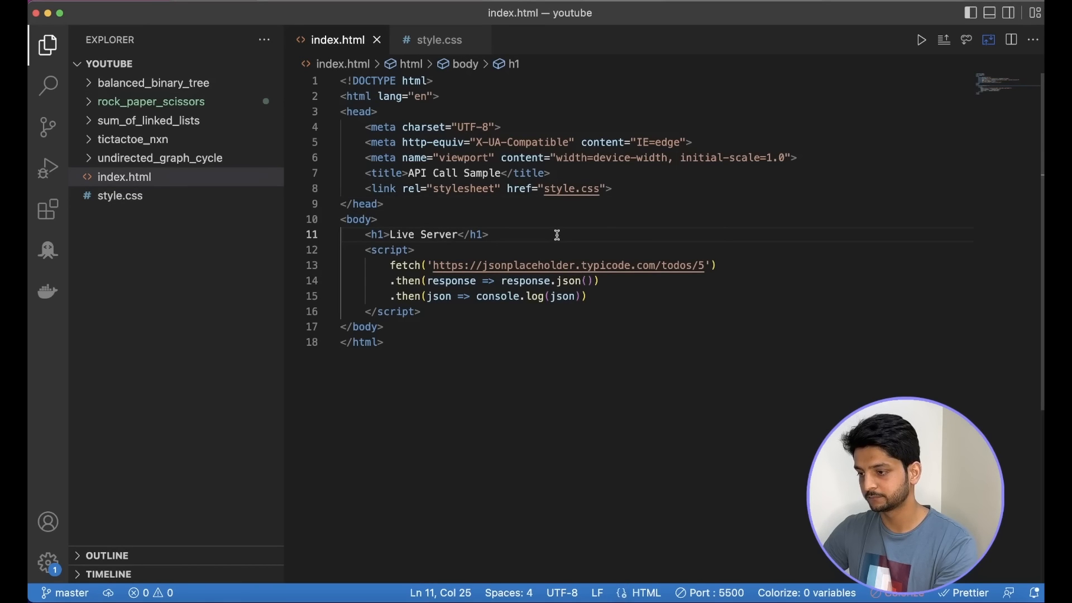
text(Update)
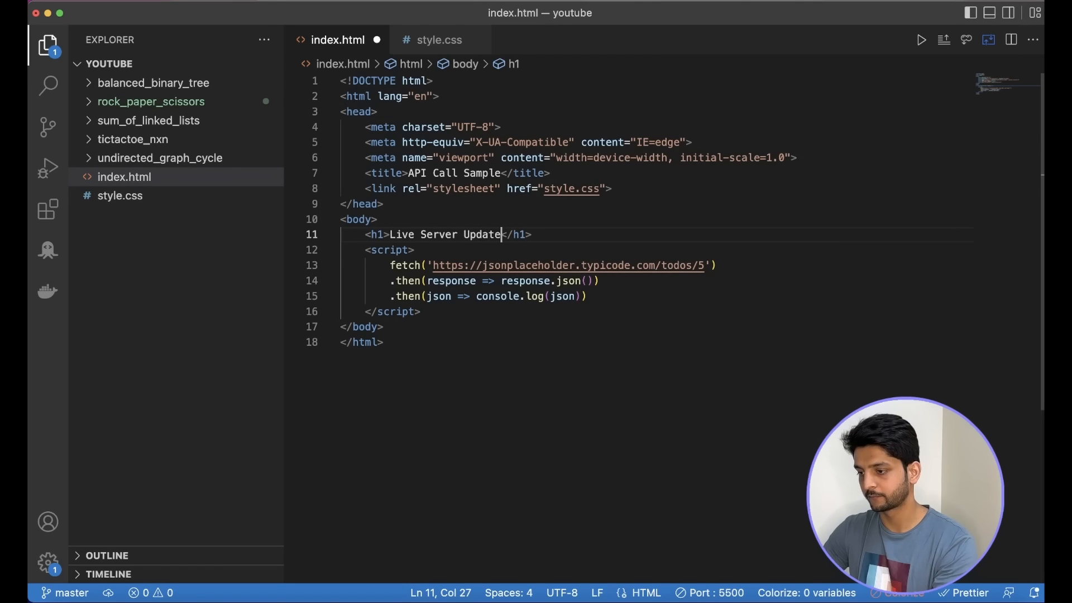
text(d)
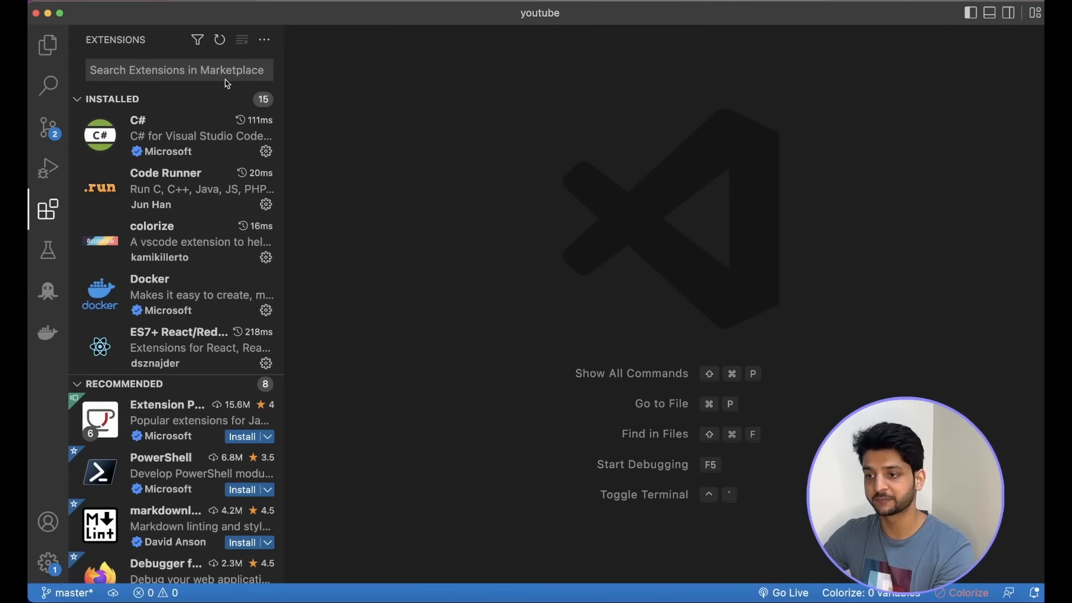
View the Prettier - Code formatter extension page, then open rock_paper_scissors/client/client.js.
text(prettier)
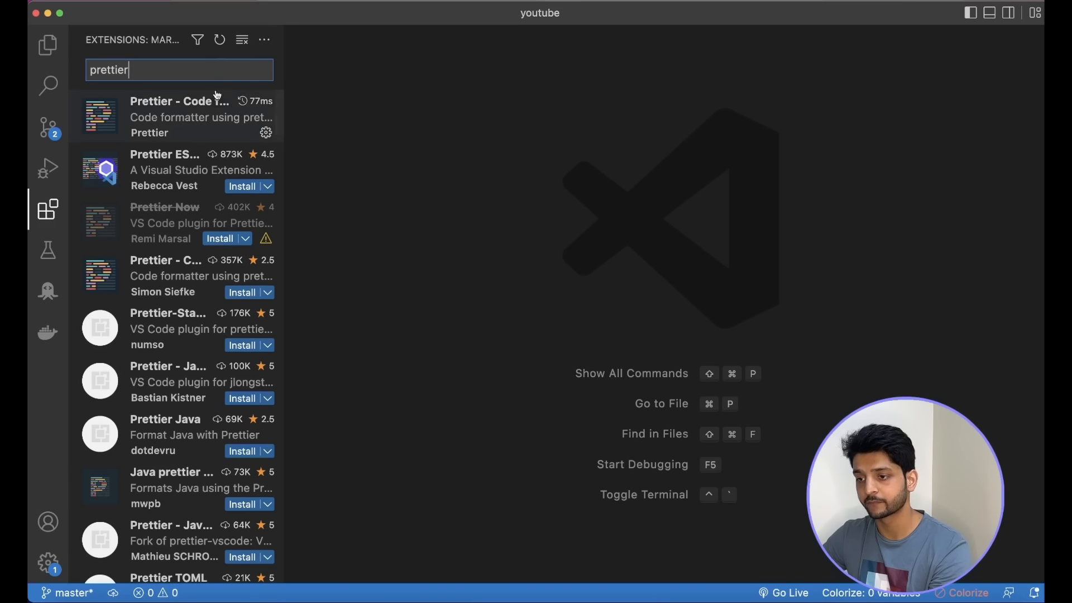
click(190, 115)
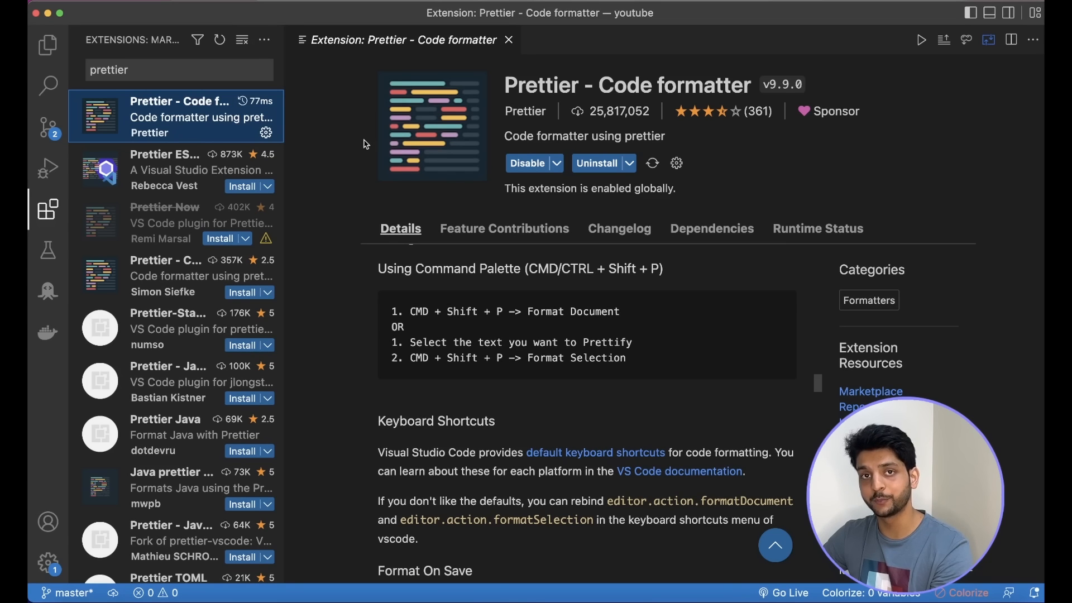
mouse_move(370, 179)
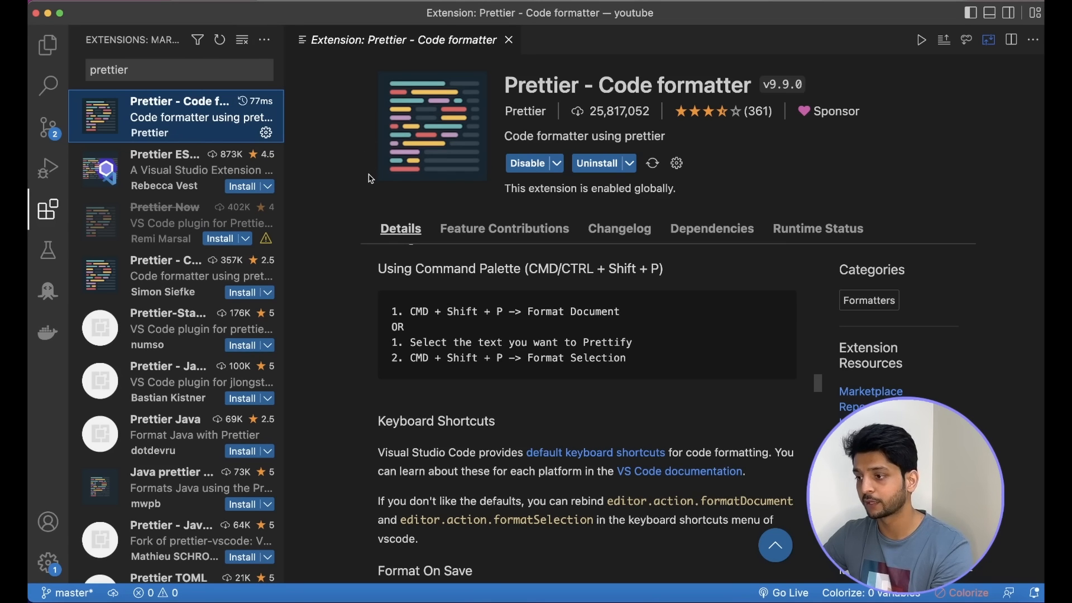
mouse_move(439, 252)
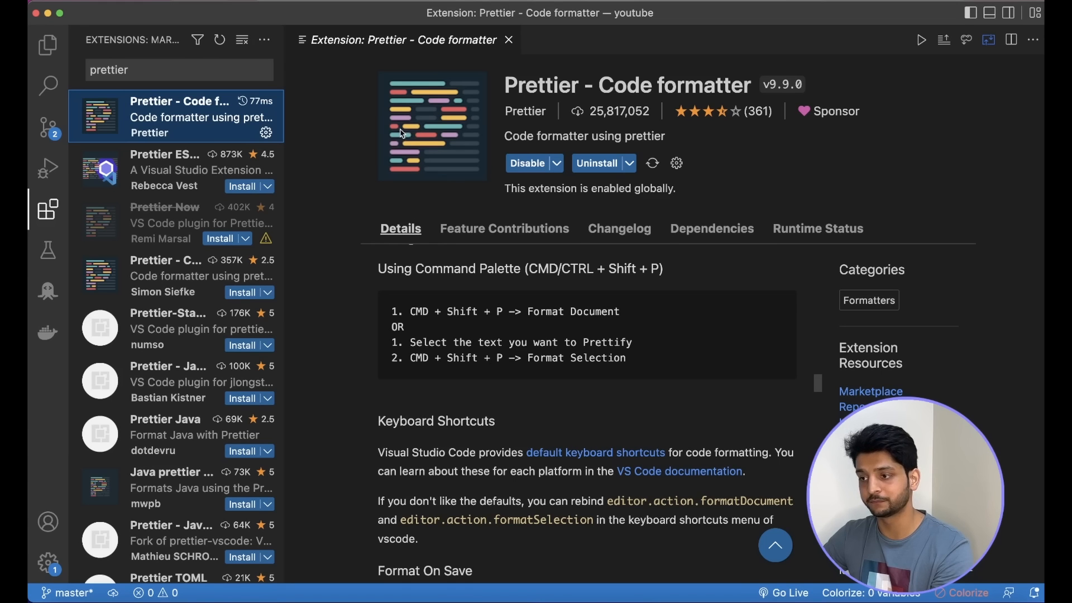
mouse_move(317, 72)
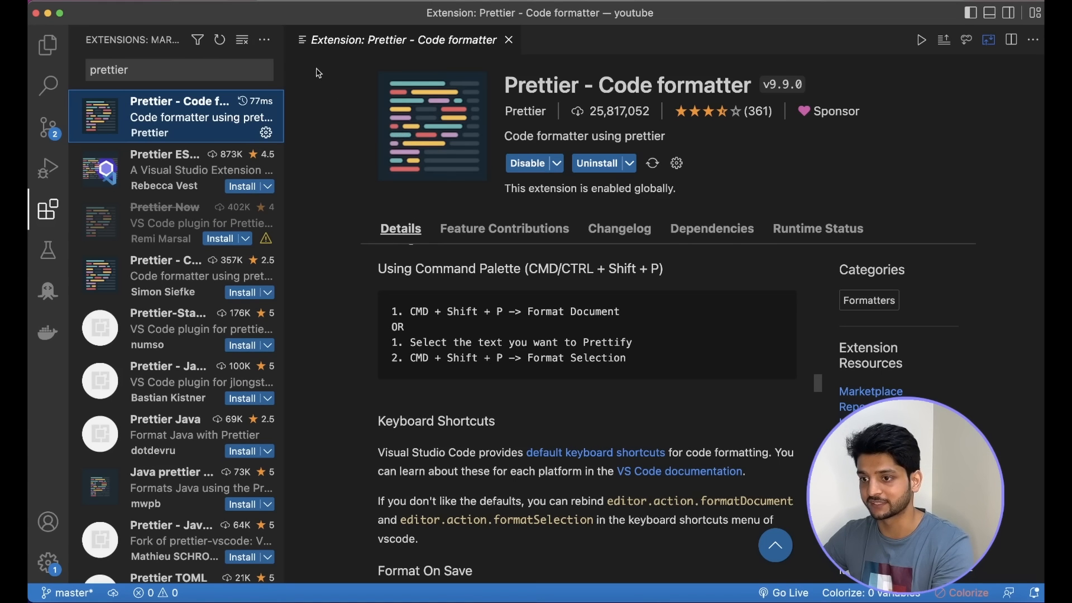
click(45, 40)
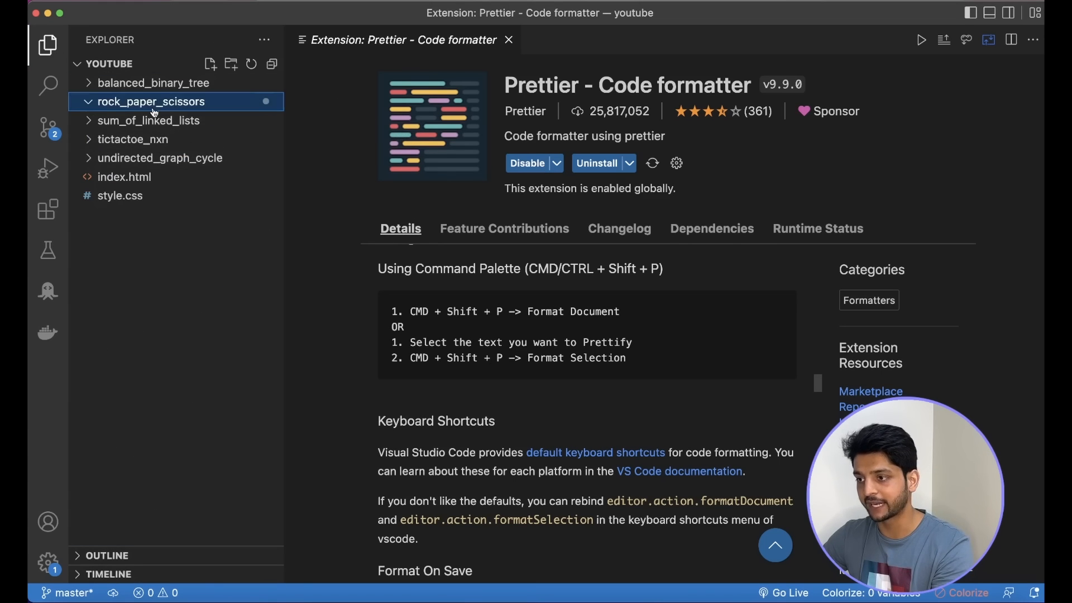
click(151, 101)
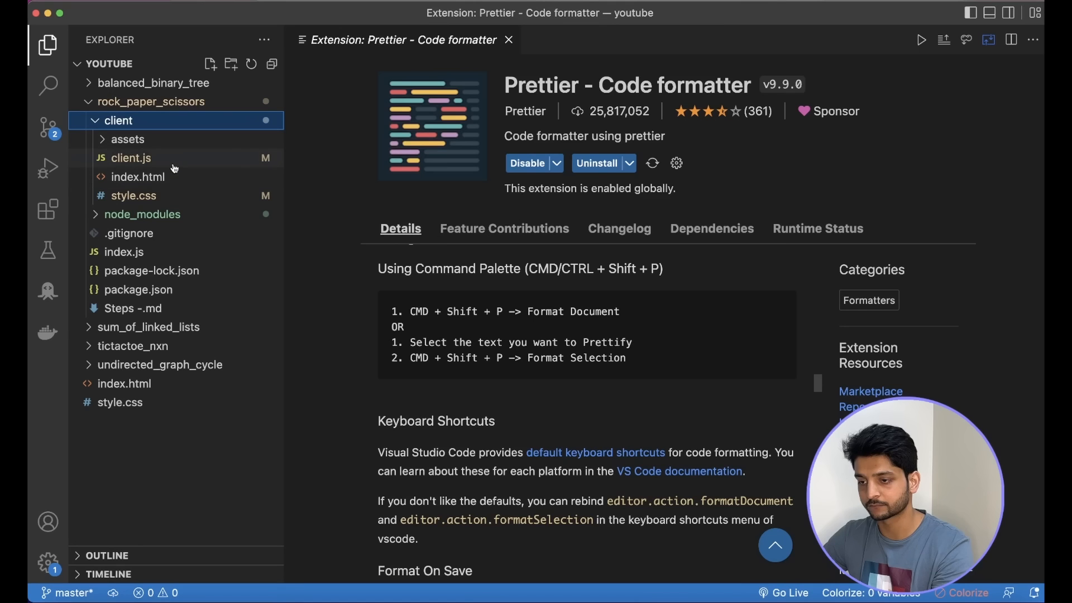
click(131, 158)
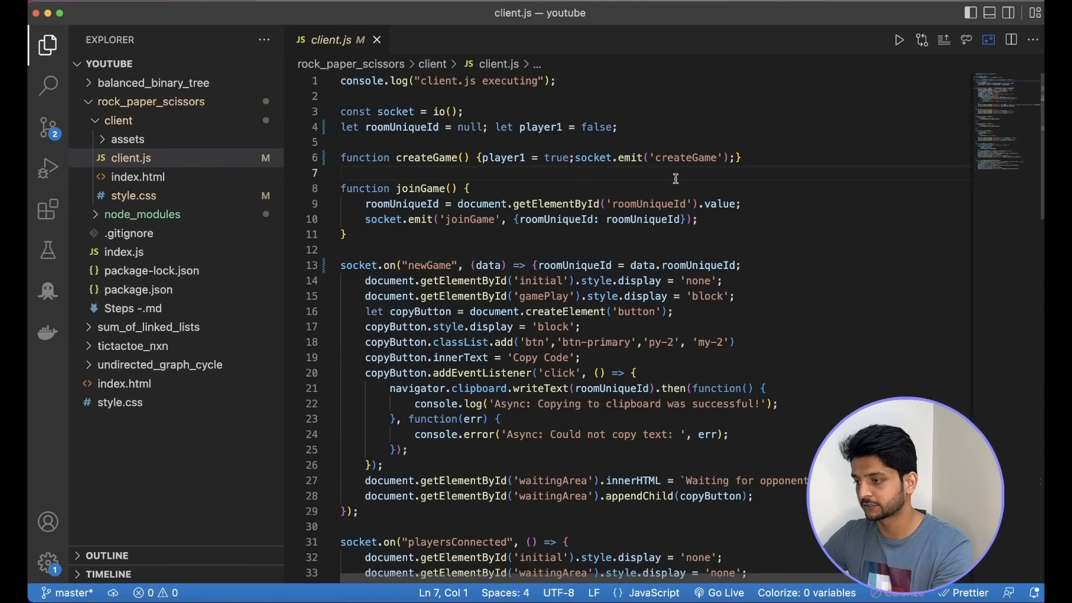
mouse_move(567, 187)
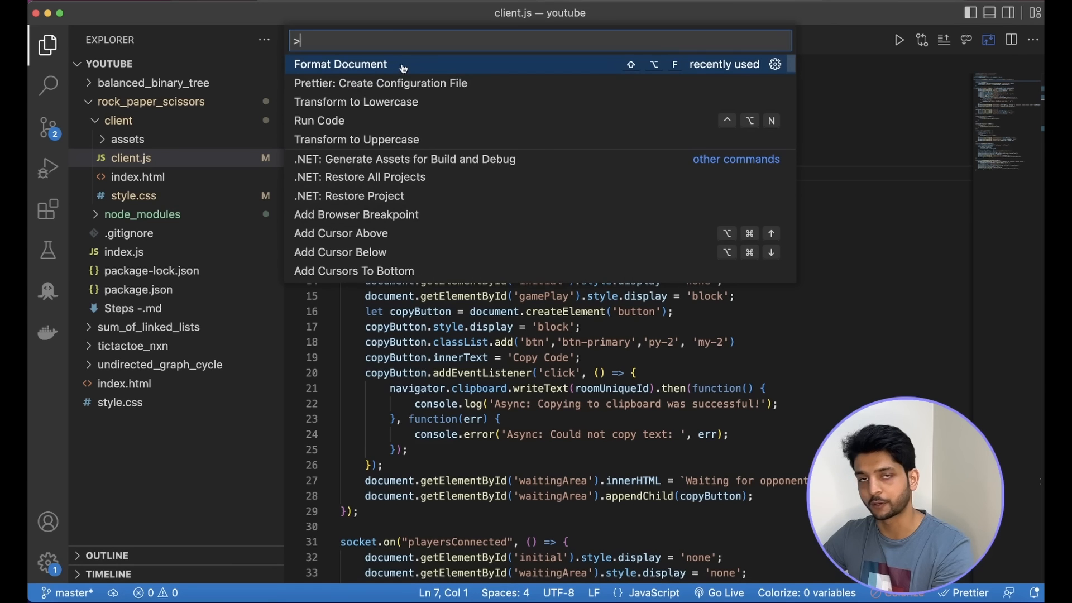
click(340, 64)
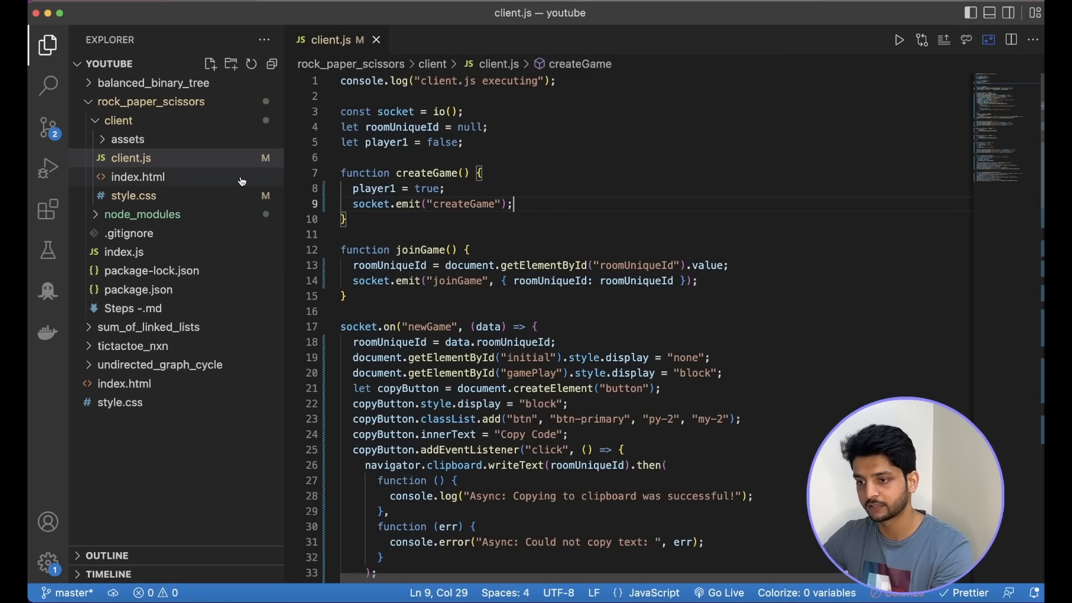
click(134, 195)
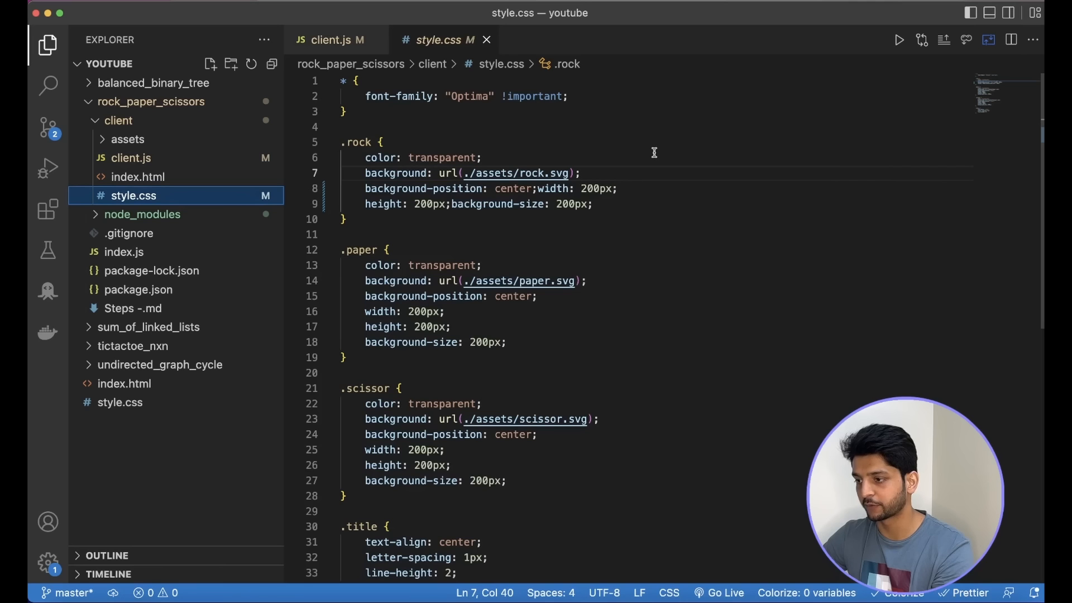
key(Cmd+Shift+P)
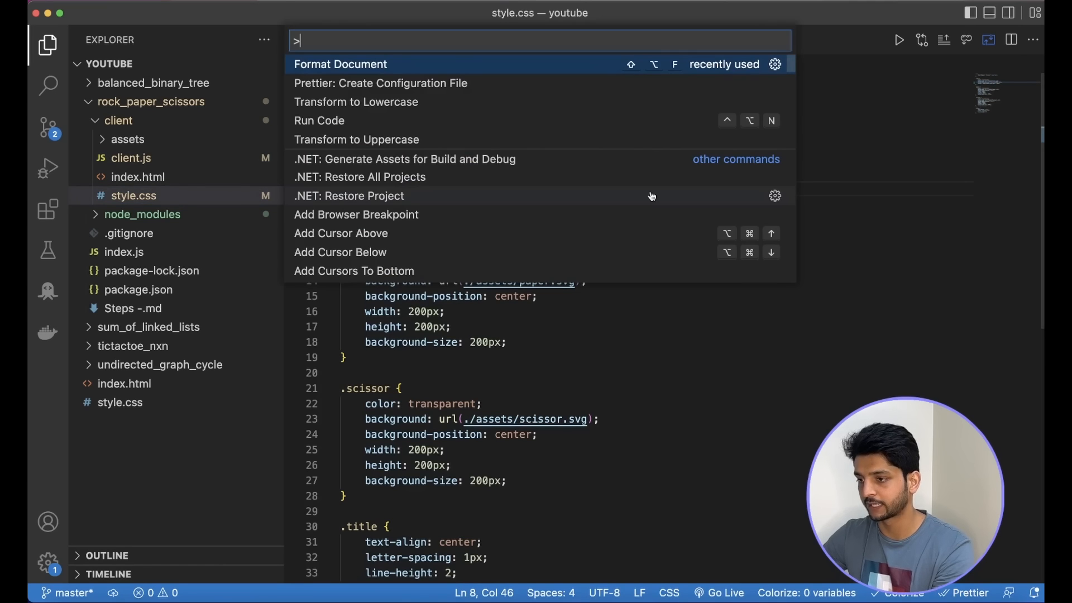
click(340, 65)
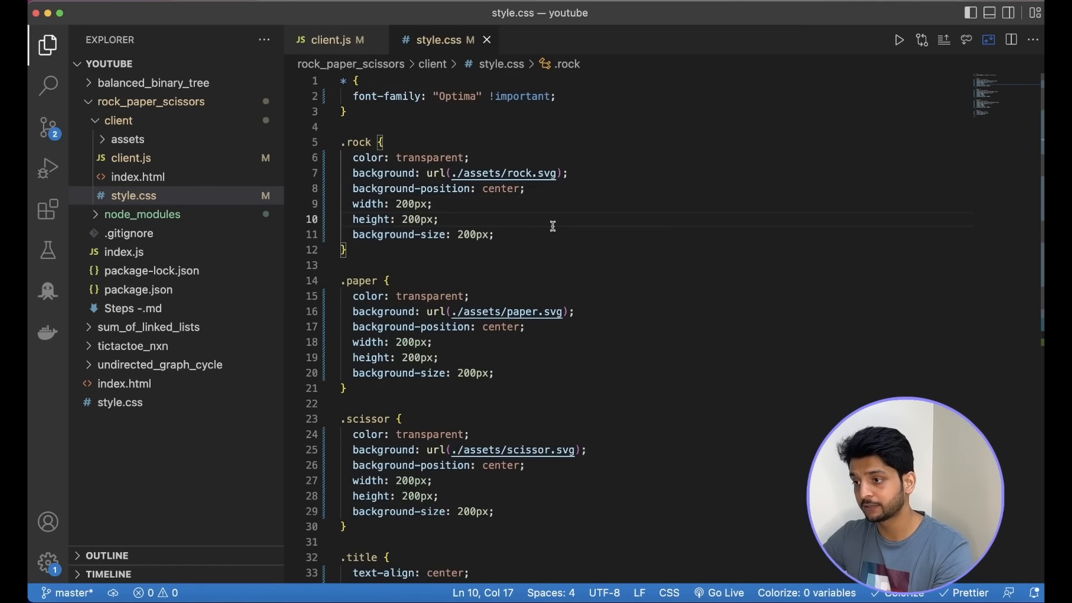
mouse_move(48, 208)
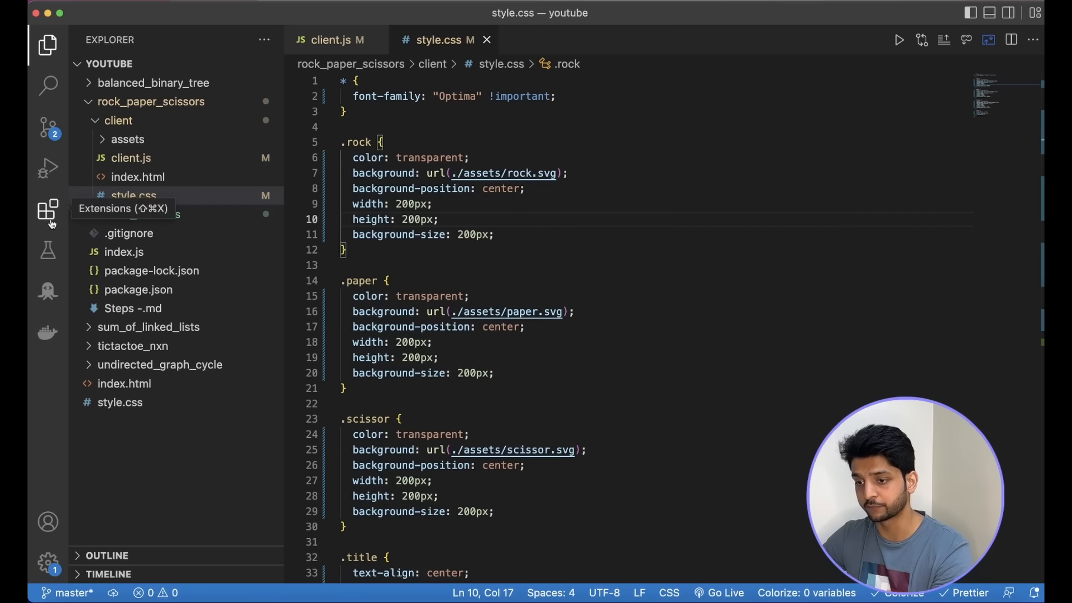
Reopen the Prettier - Code formatter details page from the Extensions list.
click(48, 208)
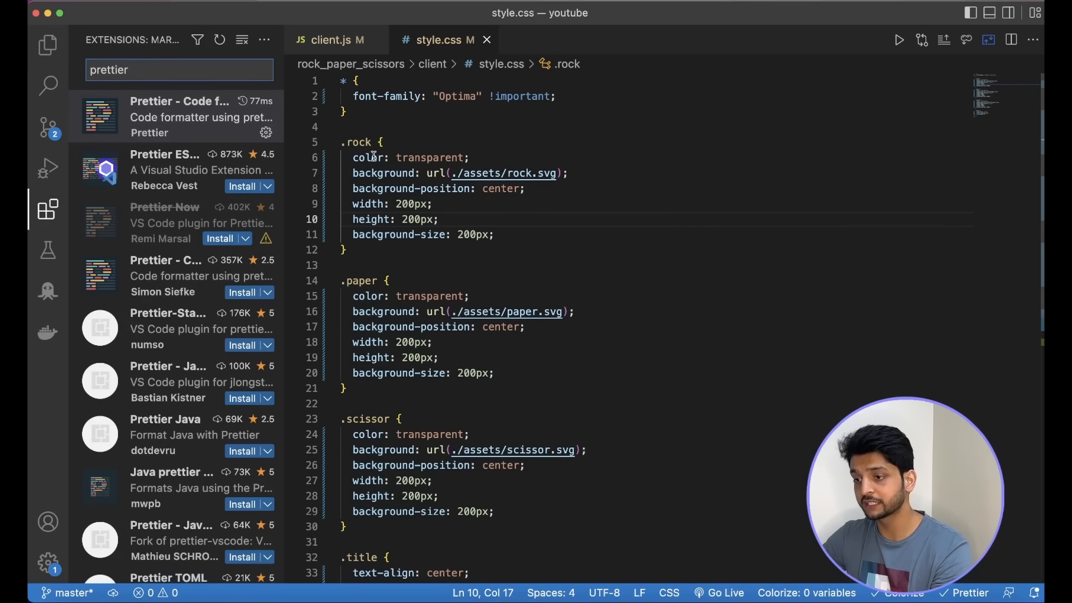
click(178, 116)
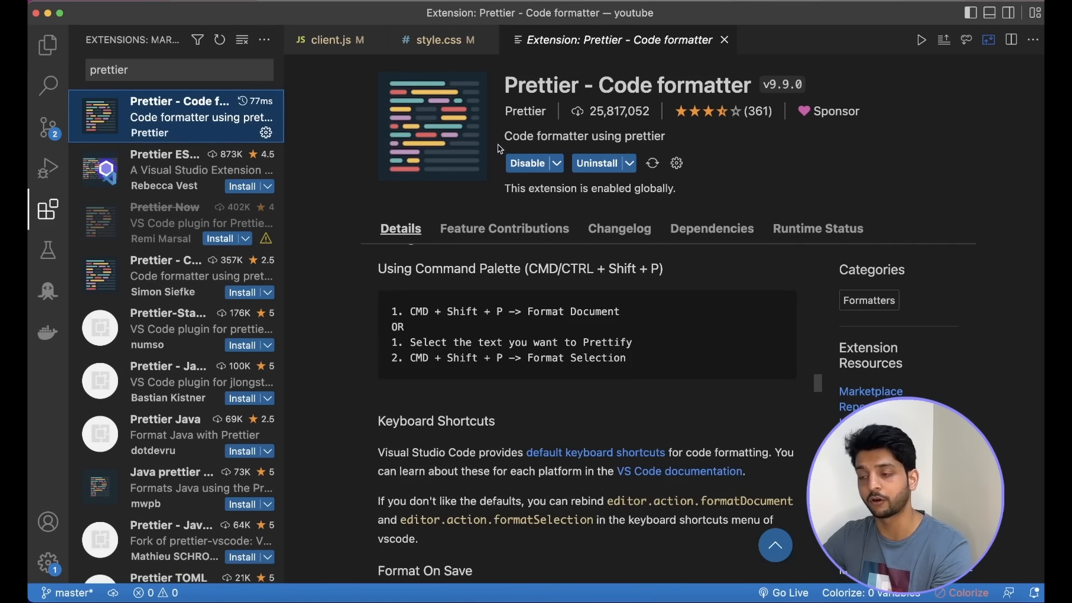
mouse_move(674, 169)
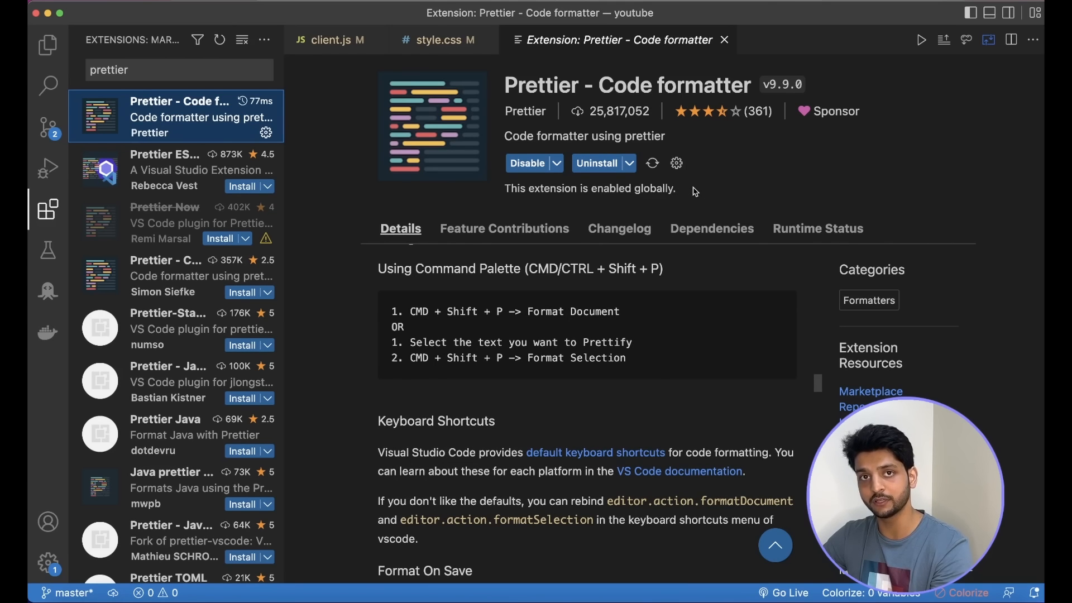
mouse_move(704, 191)
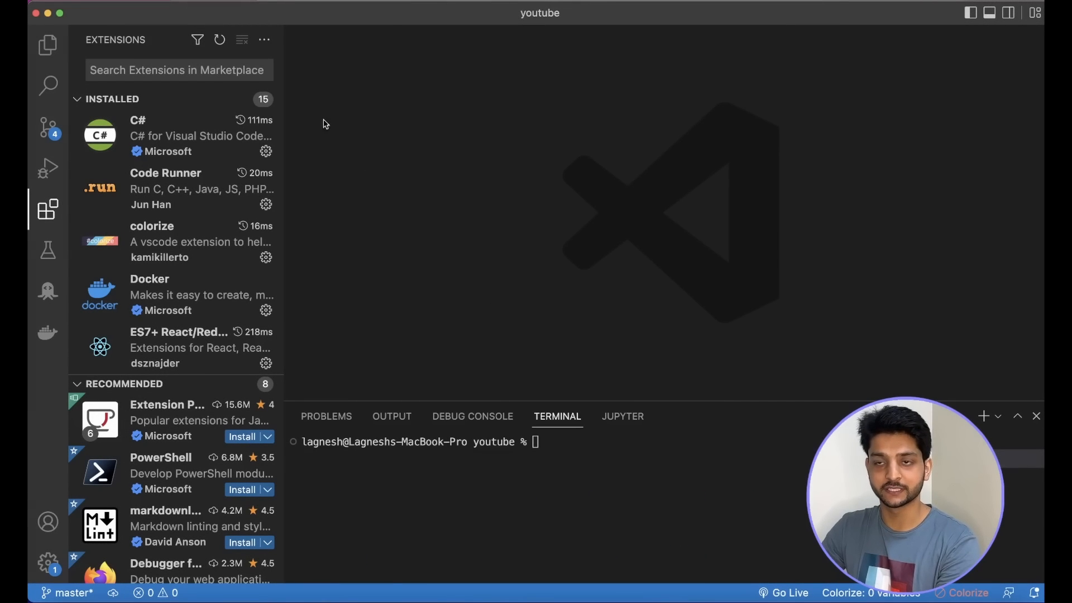
Search 'code runner' and view the Code Runner extension page, then open the server's index.js.
text(code r)
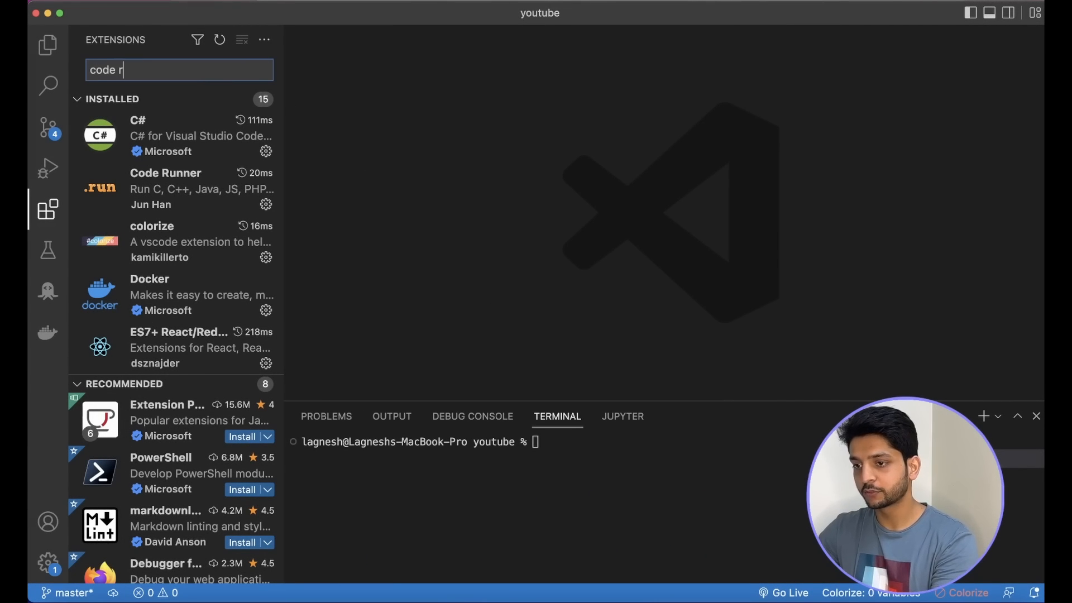
text(unner)
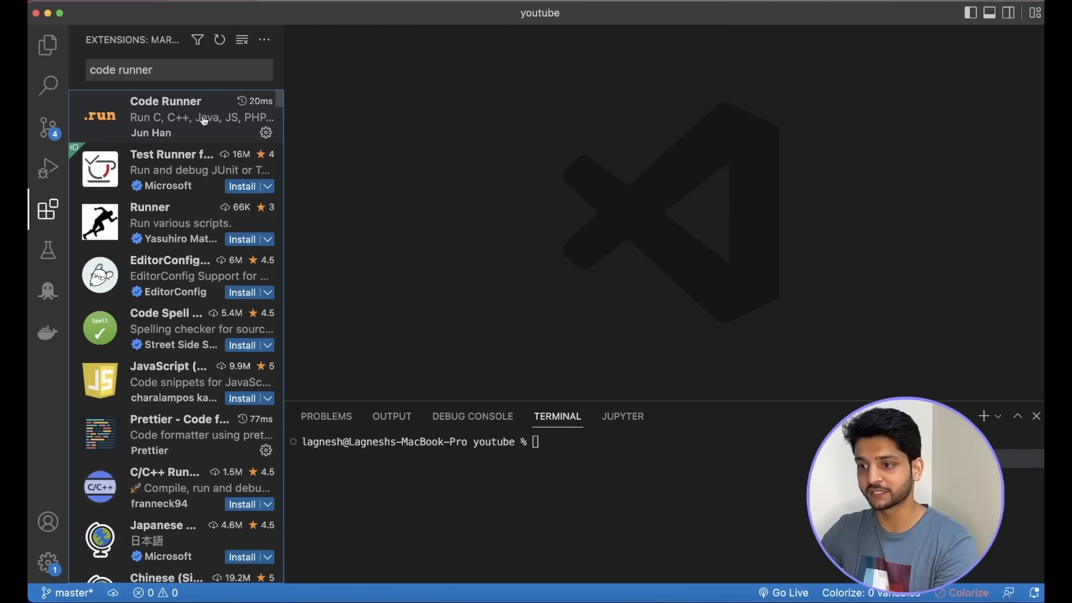
click(179, 116)
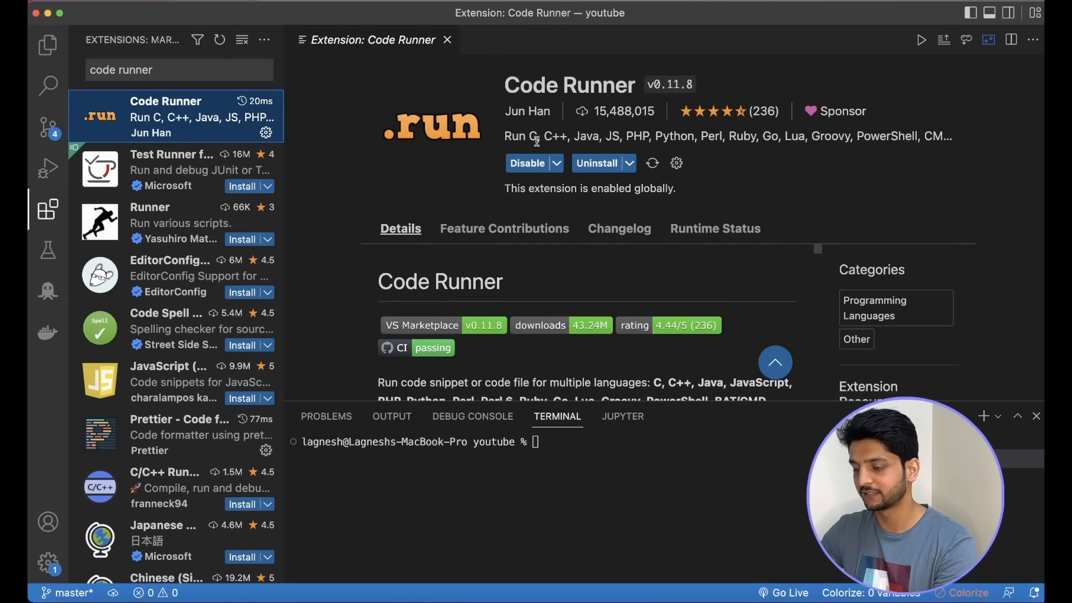
click(46, 46)
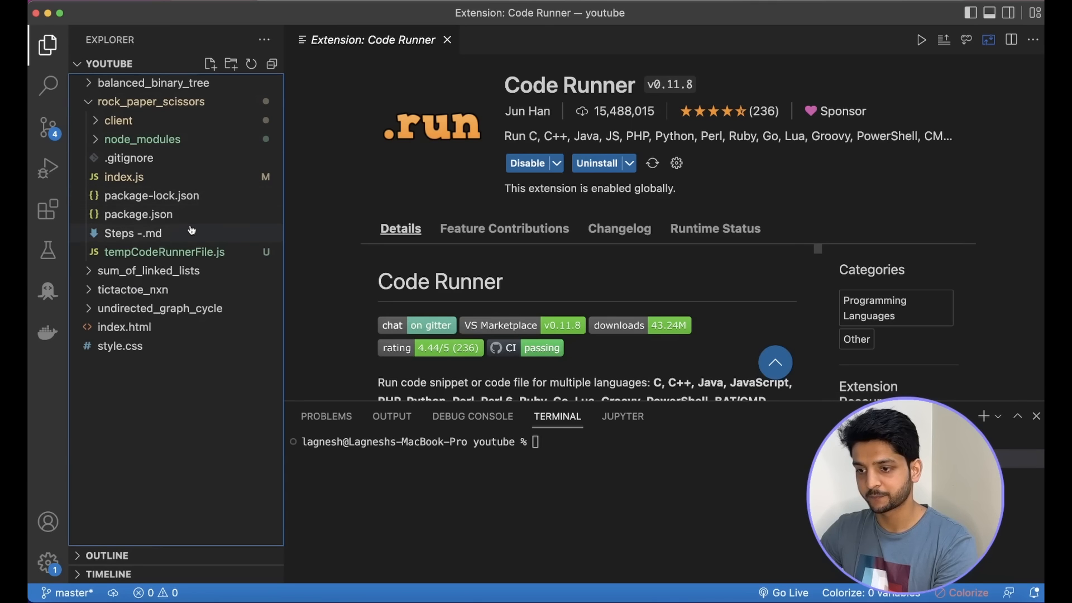
click(124, 176)
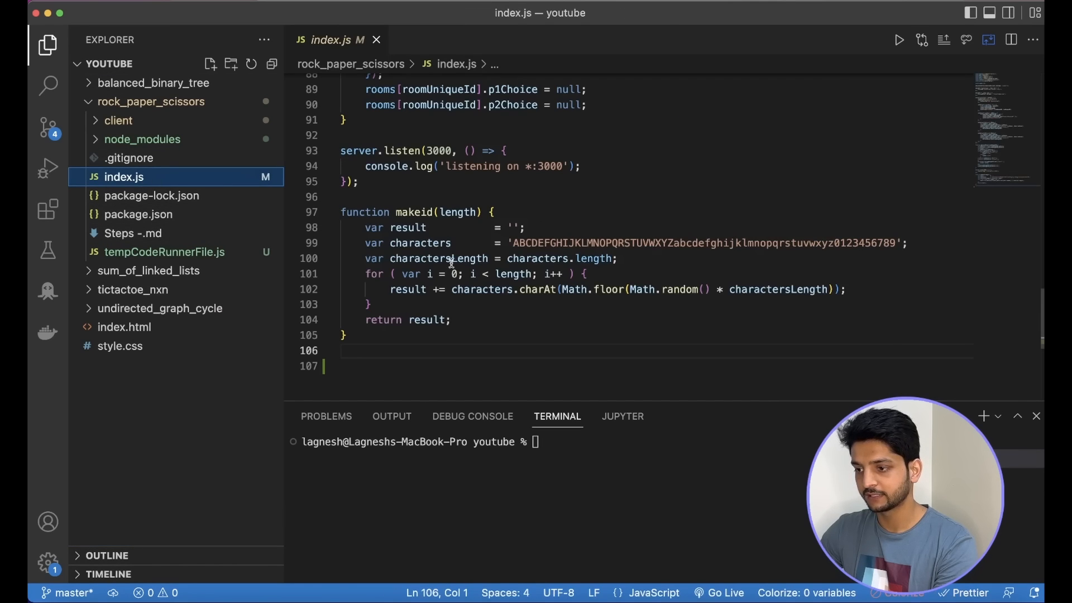
mouse_move(419, 213)
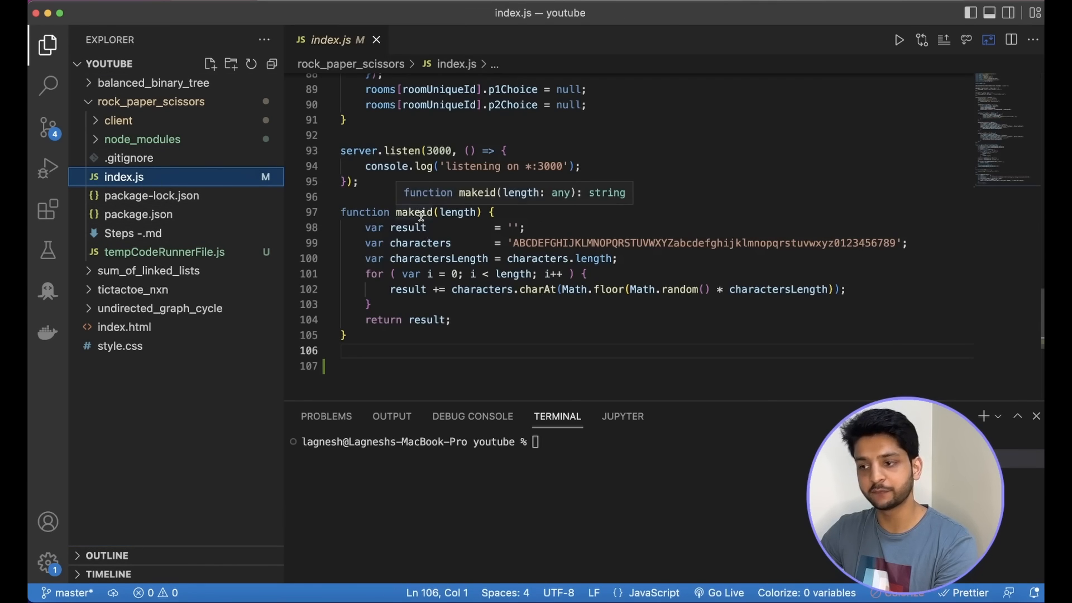
mouse_move(365, 343)
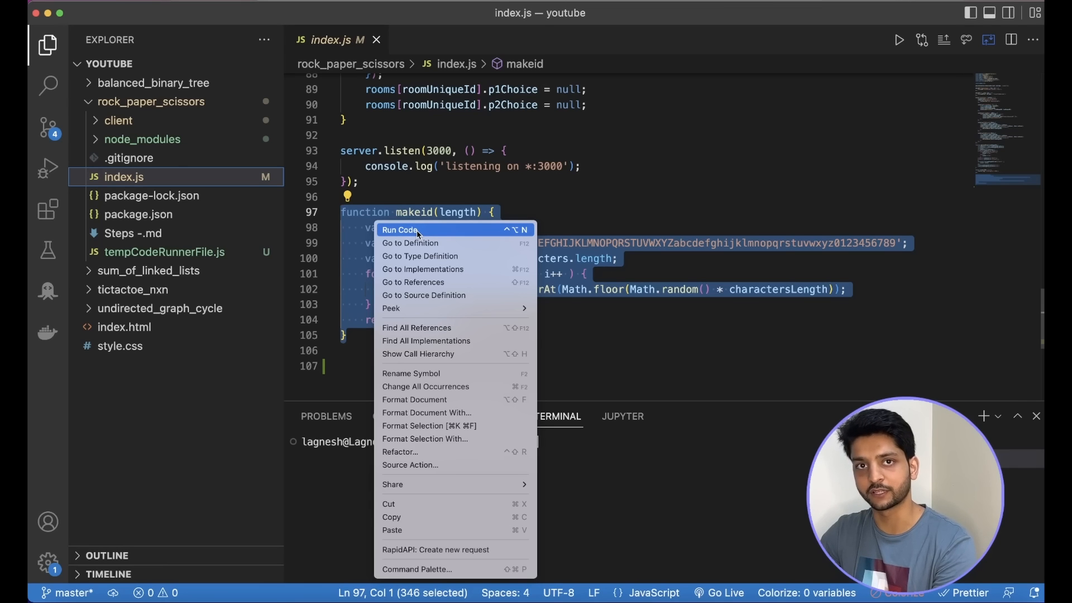
Run makeid with Code Runner, then add console.log(makeid(8)) and rerun, printing cl3UOyvc.
click(400, 230)
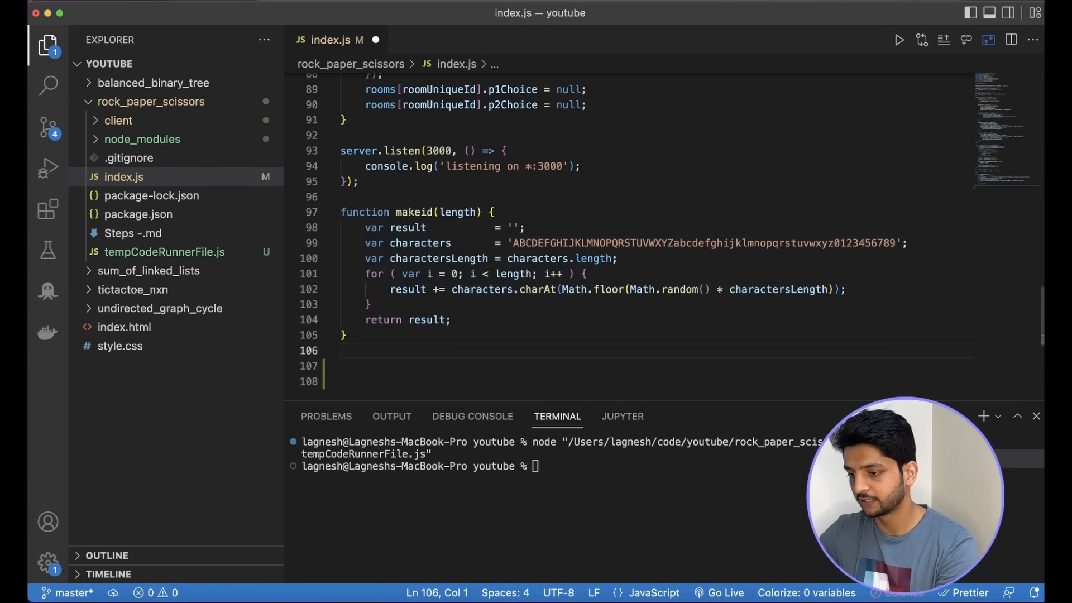
text(console.log()
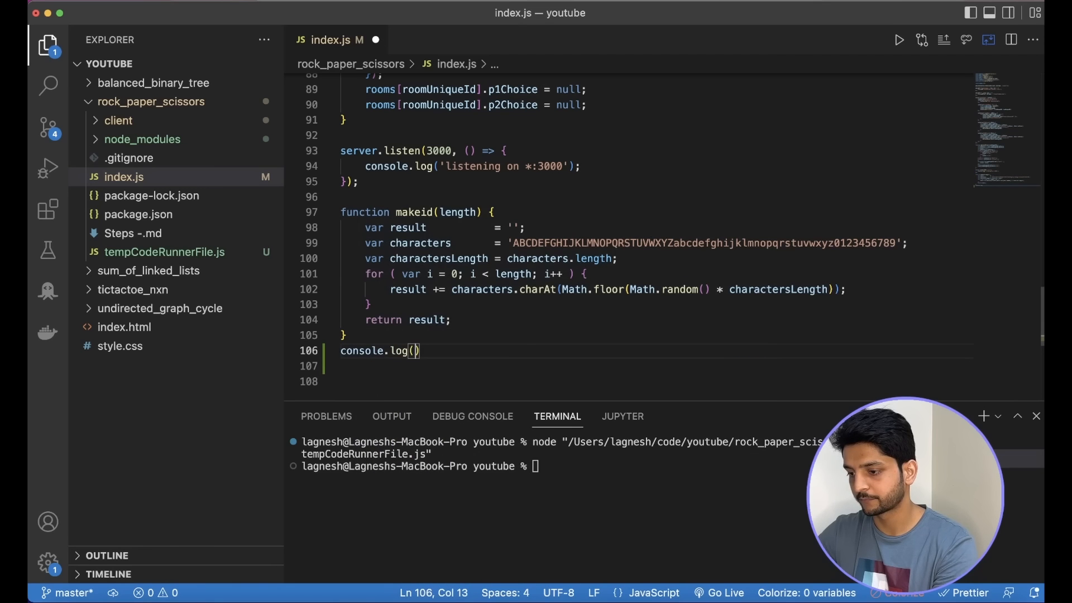
text(makeid(8)
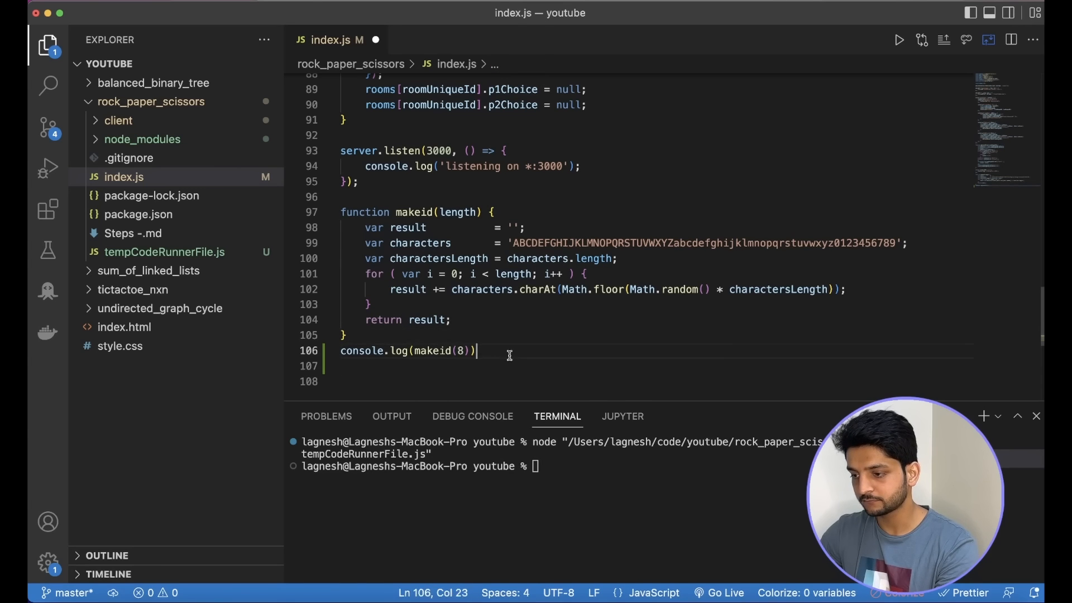
right_click(432, 229)
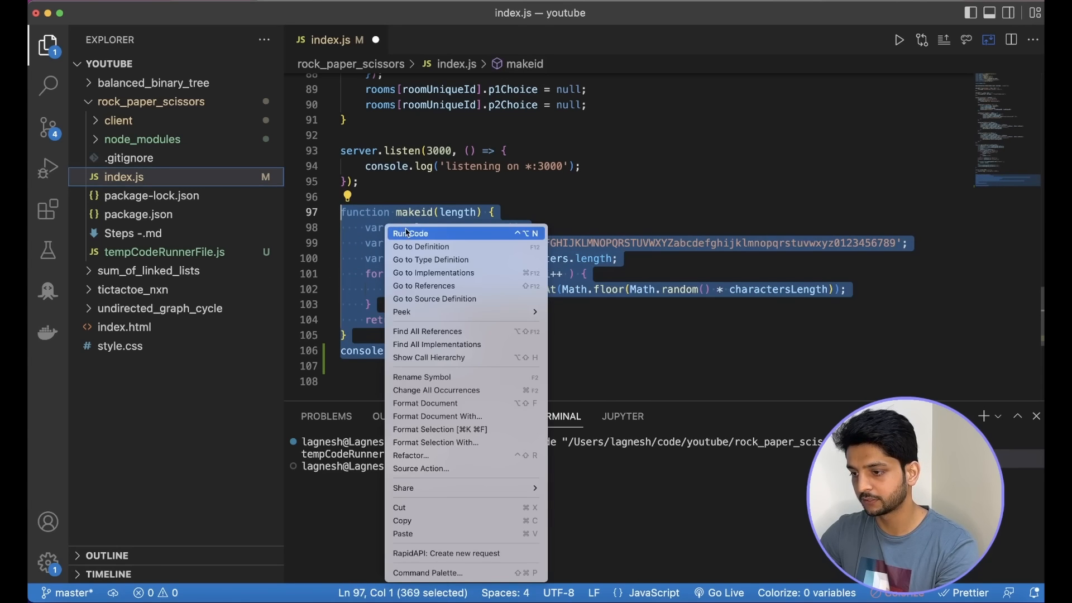
click(409, 233)
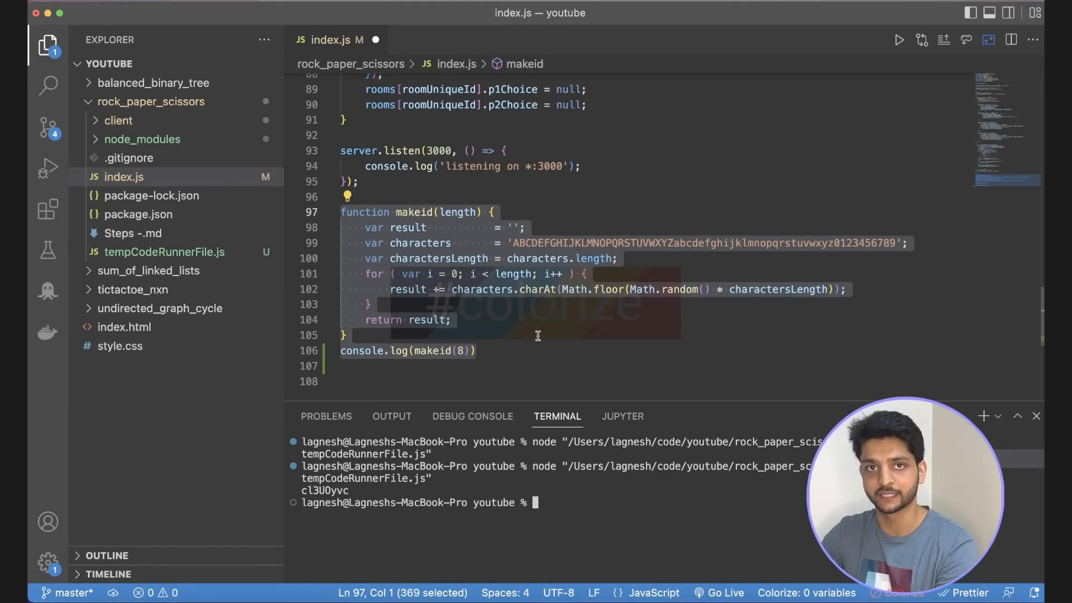
click(47, 208)
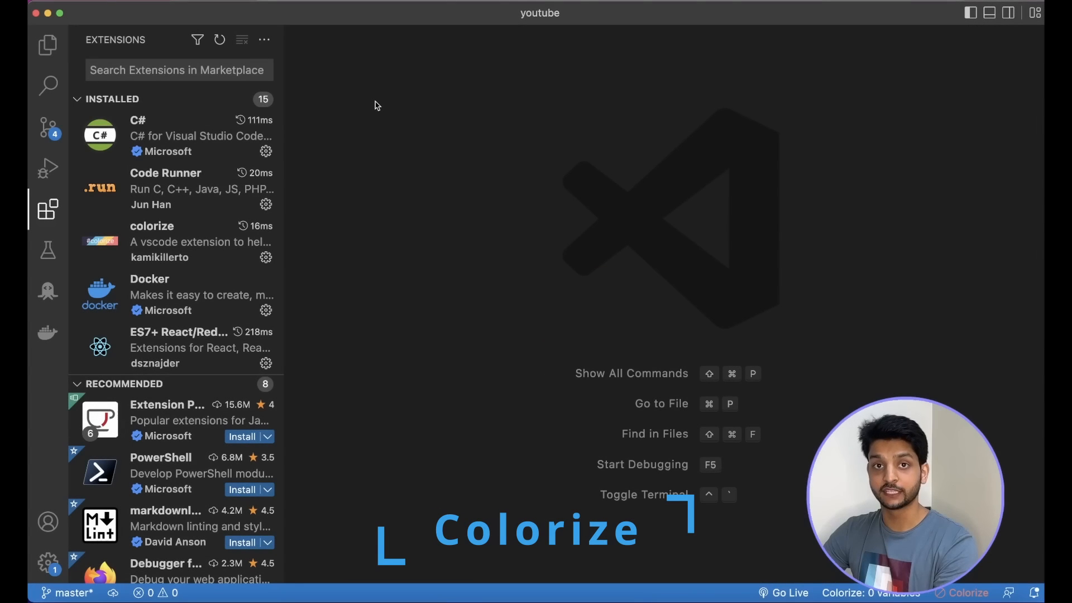
Search extensions for 'colorize', view its details page, then open client/style.css.
text(colorize)
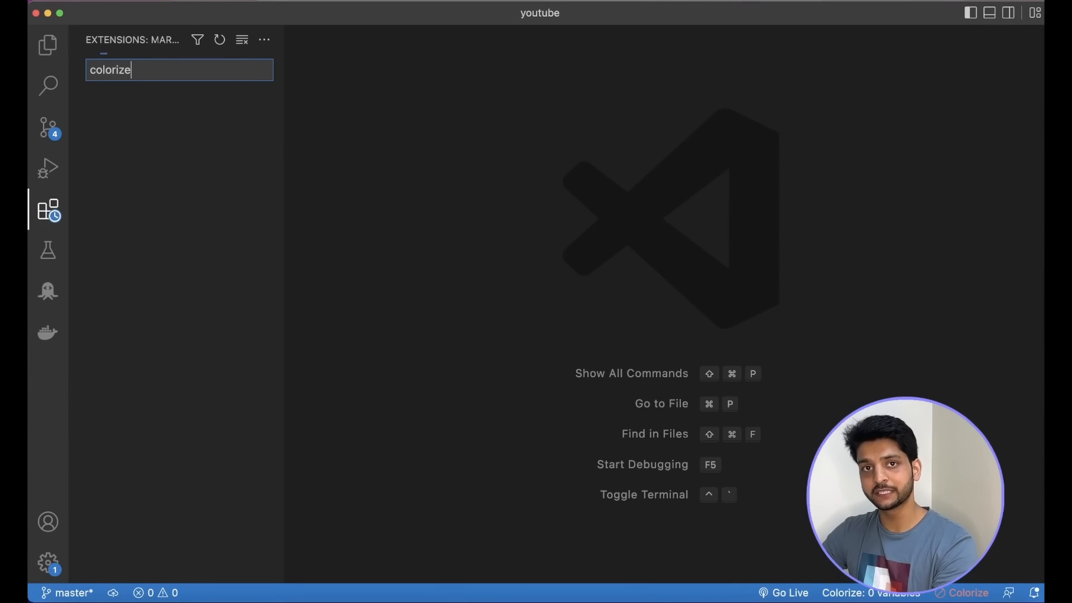
key(Enter)
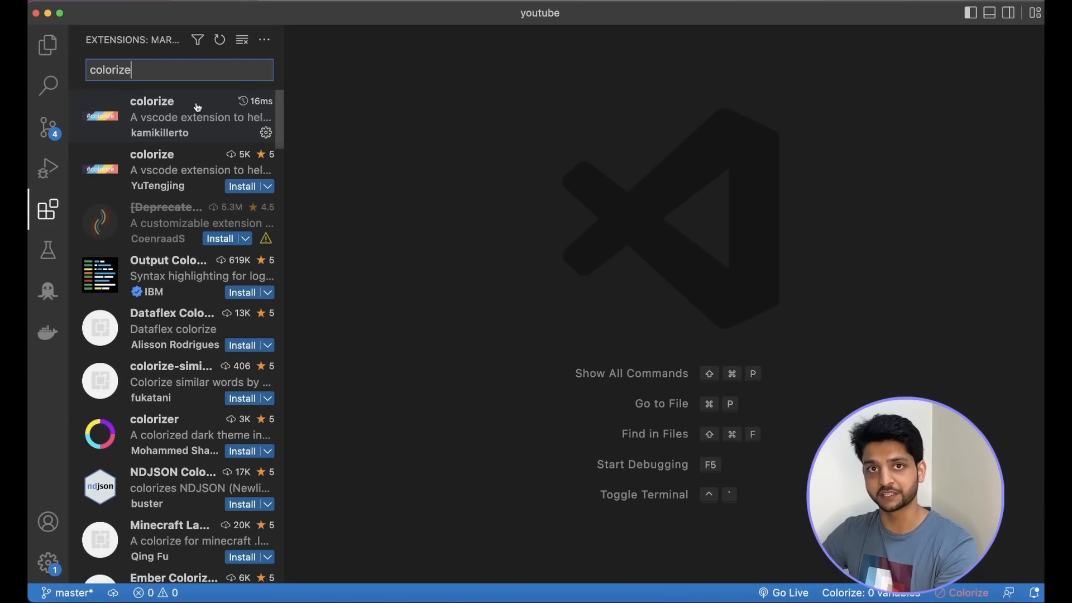
click(168, 118)
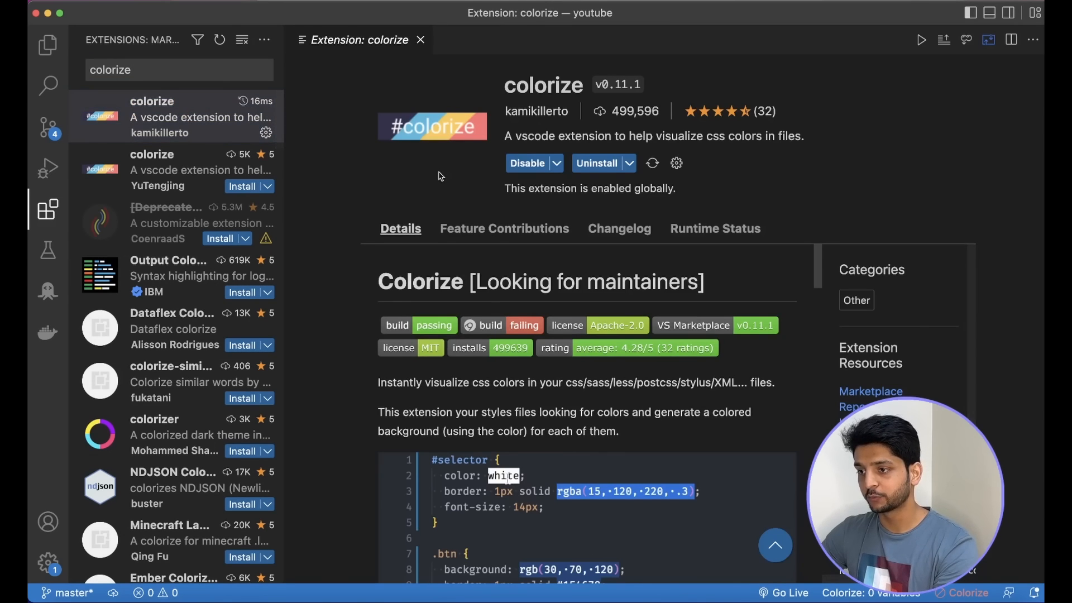
click(46, 46)
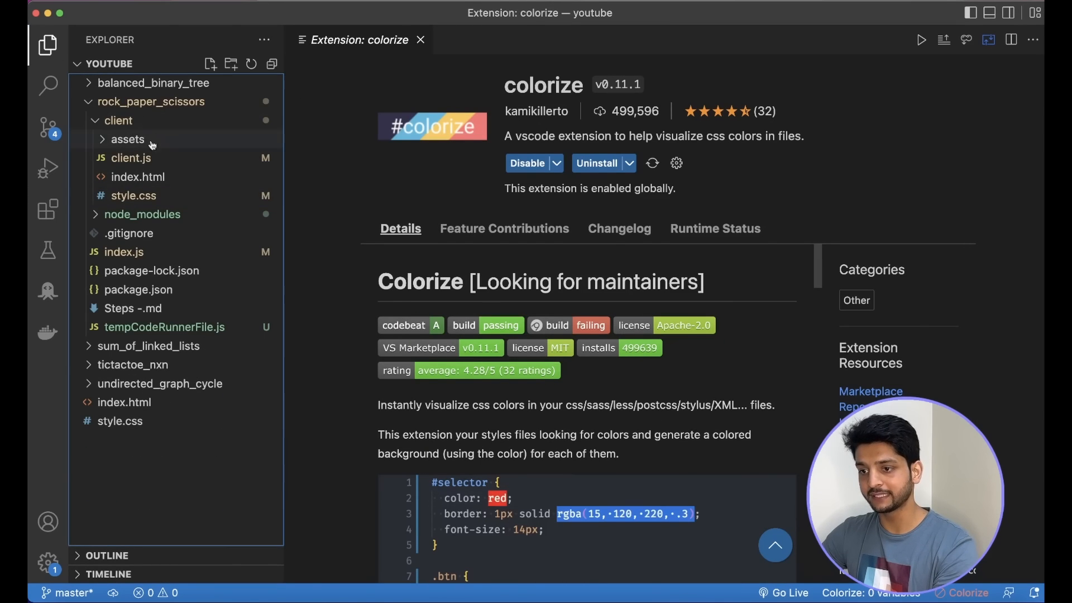
click(134, 195)
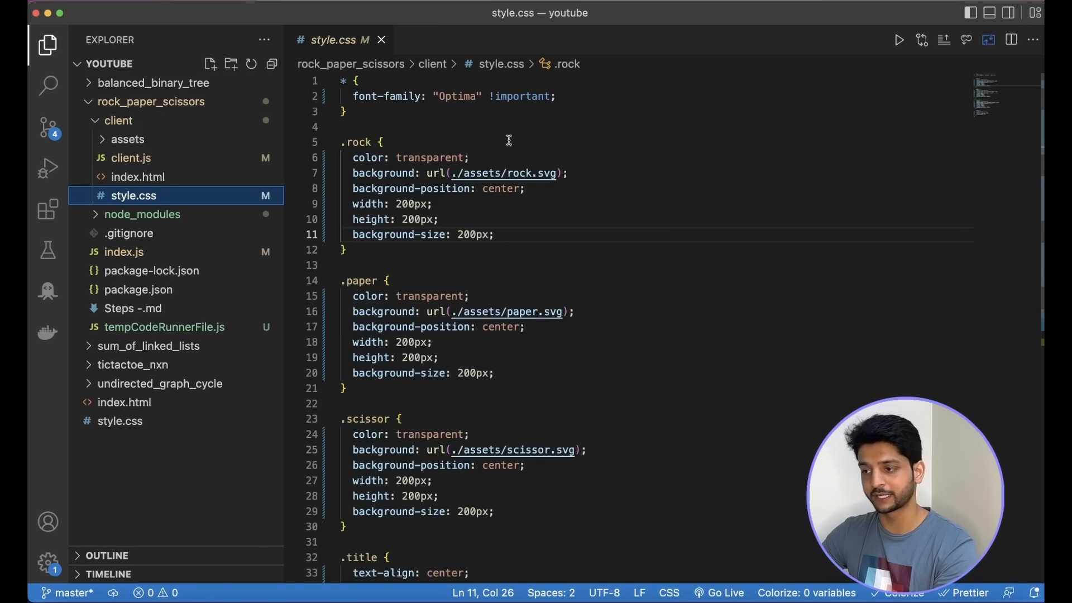
Enter colours rgba(115, 120, 200, 0.6), rgb(30,70,120), hsl(0,80%,50%) and #556677 in style.css.
click(472, 158)
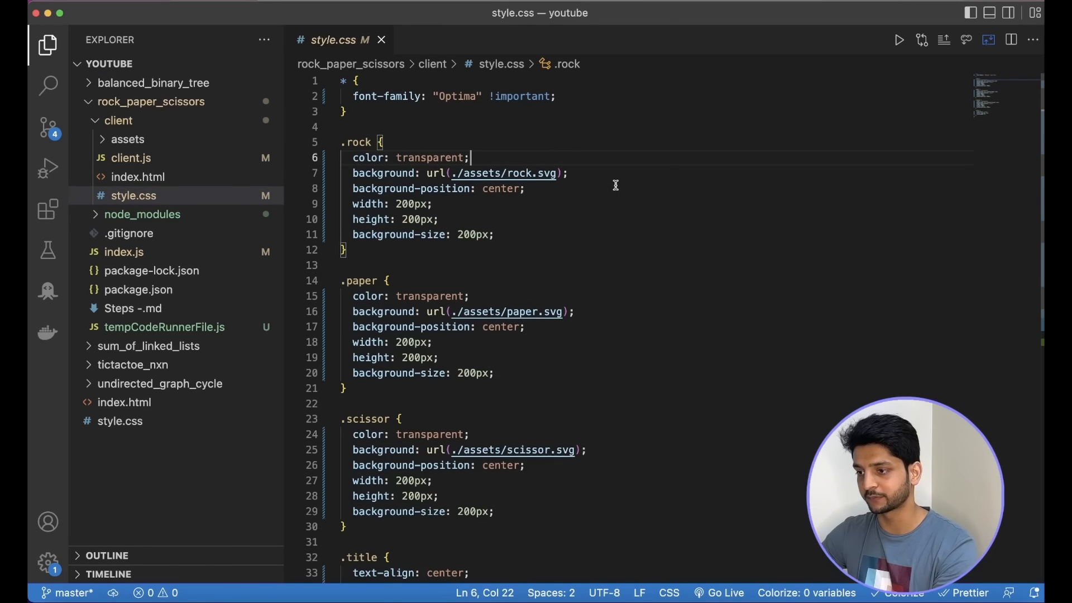
text(rgba(115, 120, 200, 0.6)
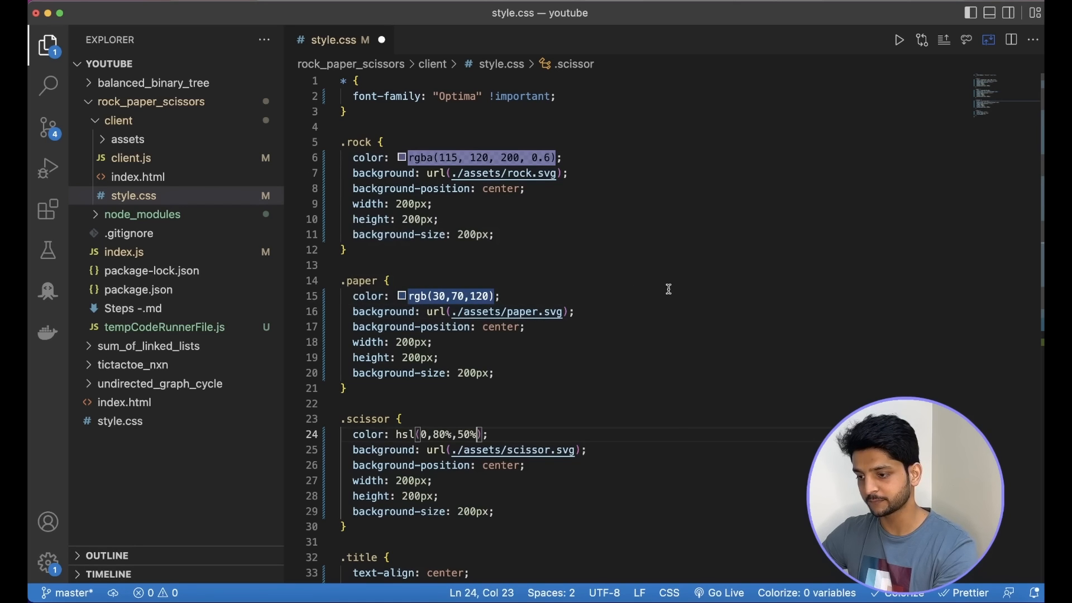
scroll(down, 3)
text(color: ;)
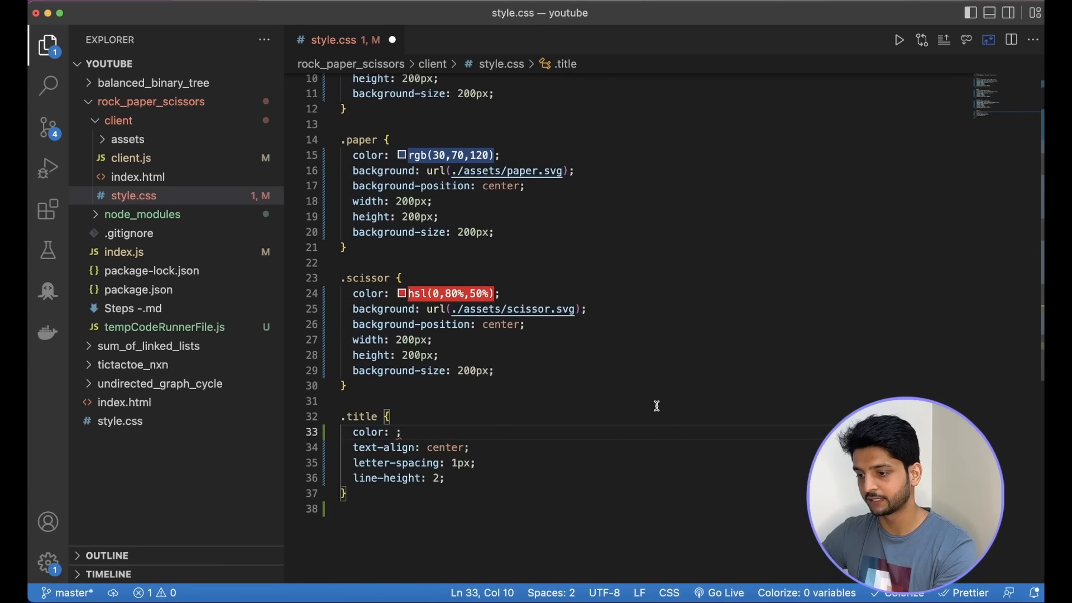
text(#556677)
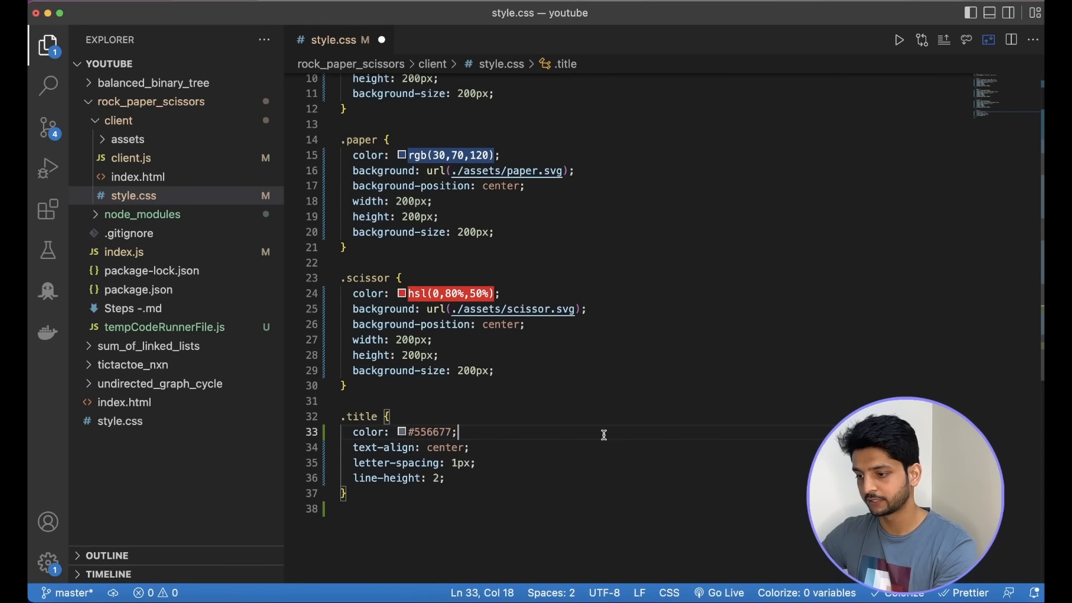